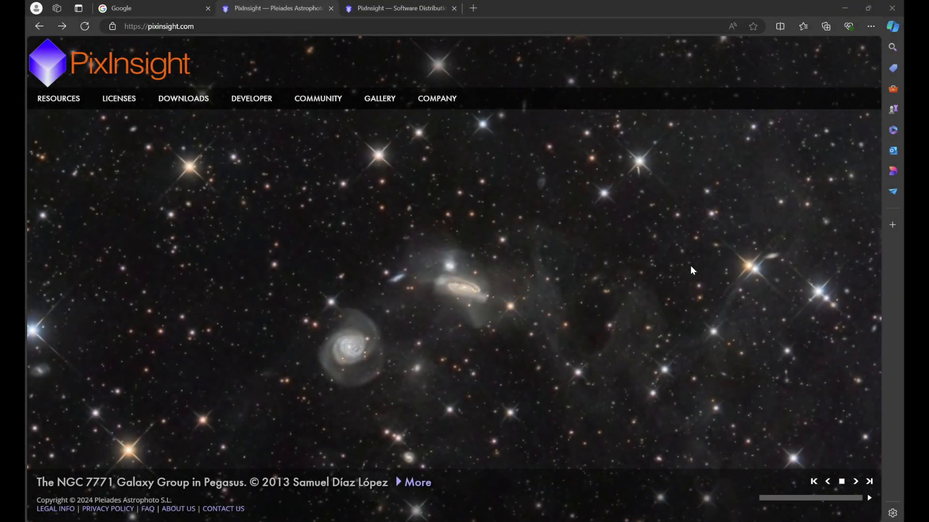
Step: Expand the Community menu on the PixInsight website to show the Forum link
{"action": "left_click", "coordinate": [855, 480]}
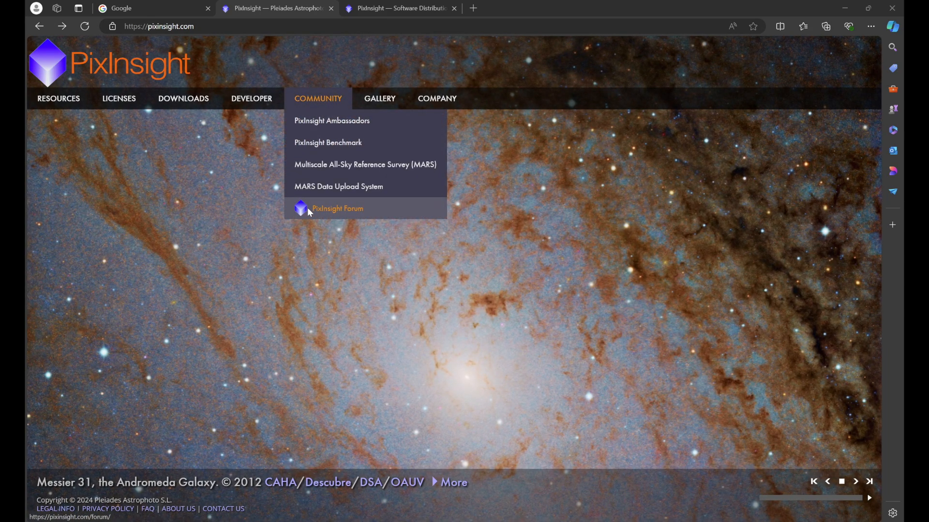
{"action": "mouse_move", "coordinate": [353, 211]}
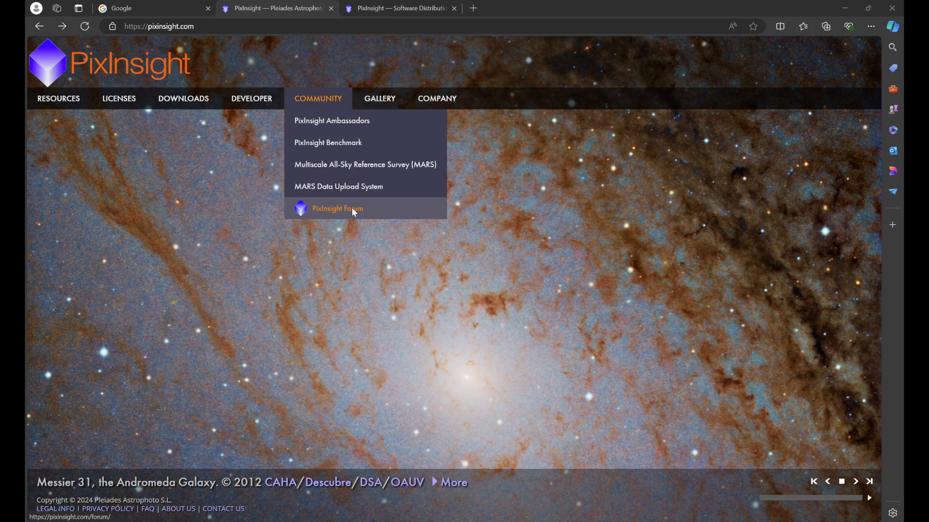
Step: Go to the Forum's Announcements and open 'PixInsight 1.8.9-2 / Build 1605 Released'
{"action": "left_click", "coordinate": [336, 209]}
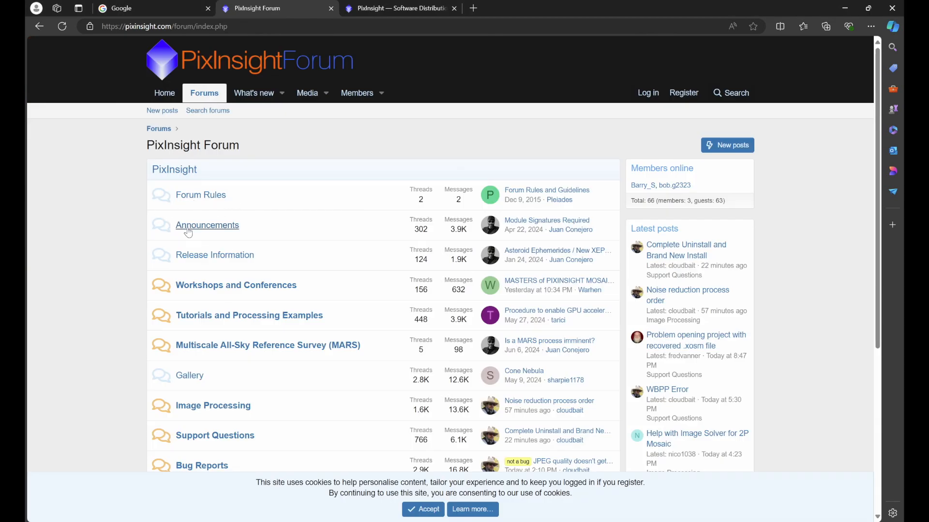
{"action": "left_click", "coordinate": [207, 225]}
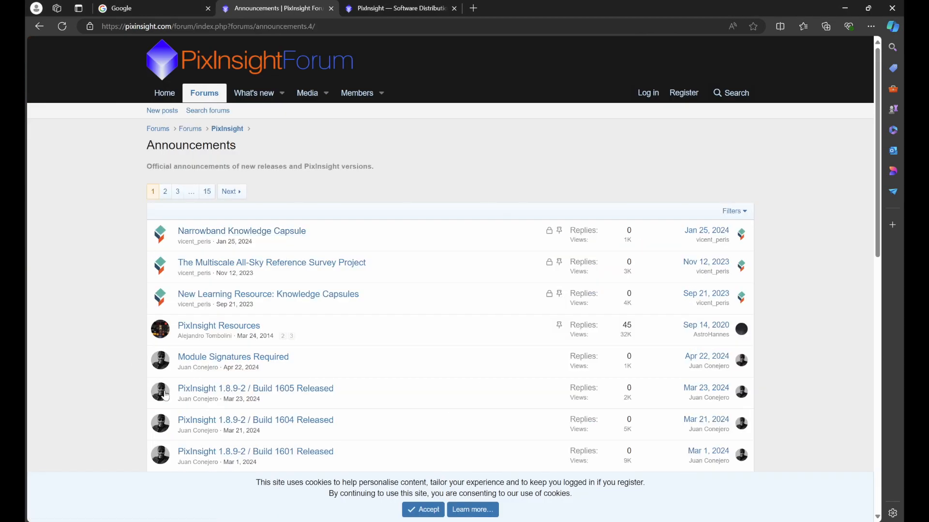
{"action": "mouse_move", "coordinate": [255, 389]}
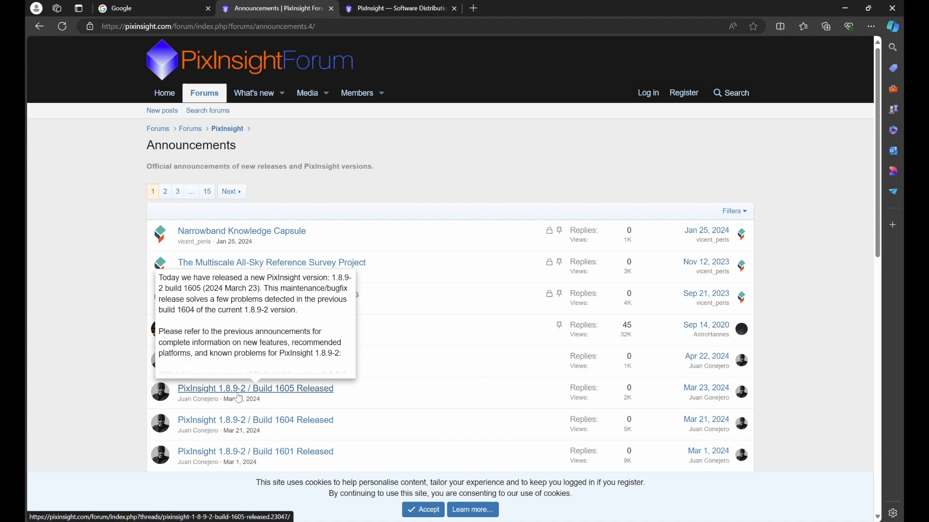
{"action": "mouse_move", "coordinate": [306, 398]}
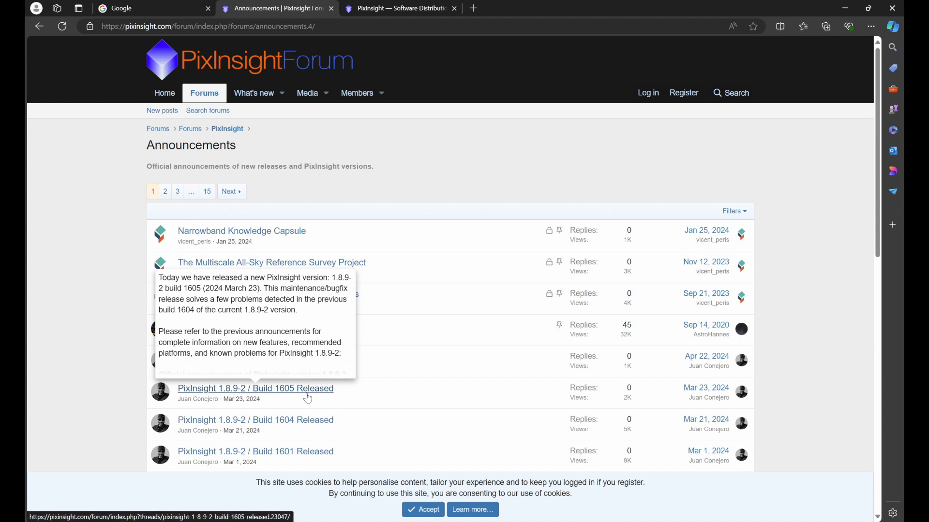
{"action": "left_click", "coordinate": [256, 389]}
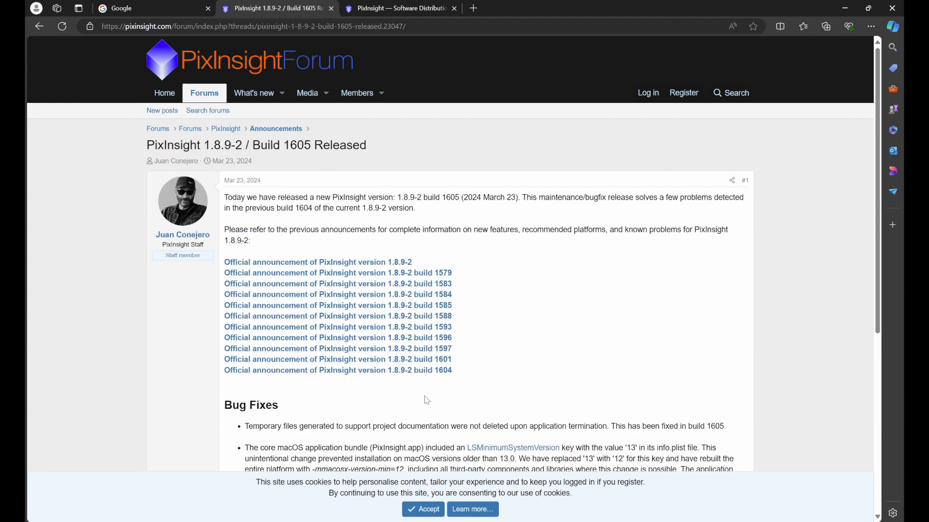
{"action": "mouse_move", "coordinate": [519, 362]}
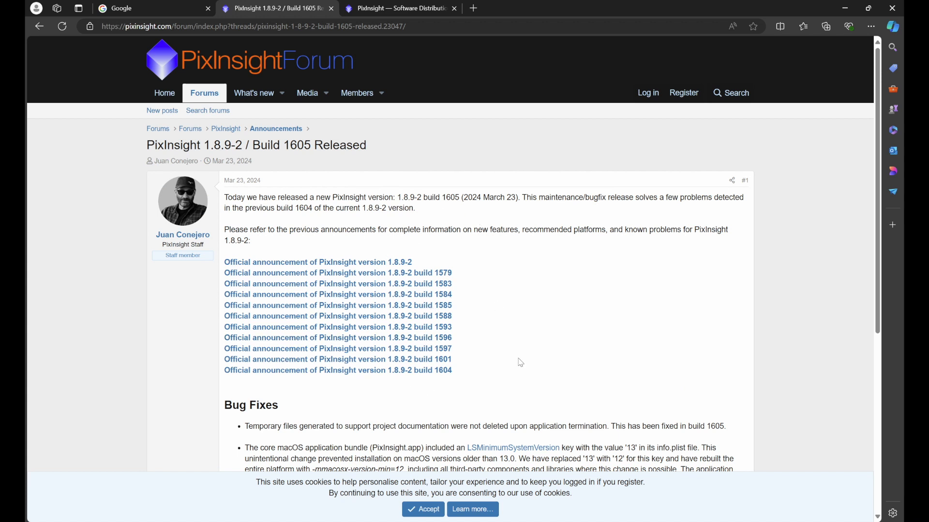
{"action": "mouse_move", "coordinate": [519, 343]}
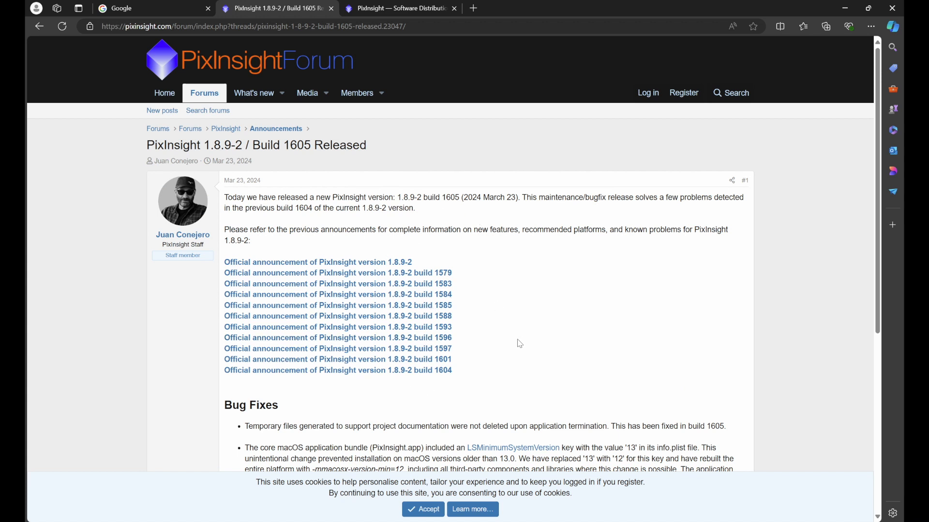
{"action": "mouse_move", "coordinate": [510, 334]}
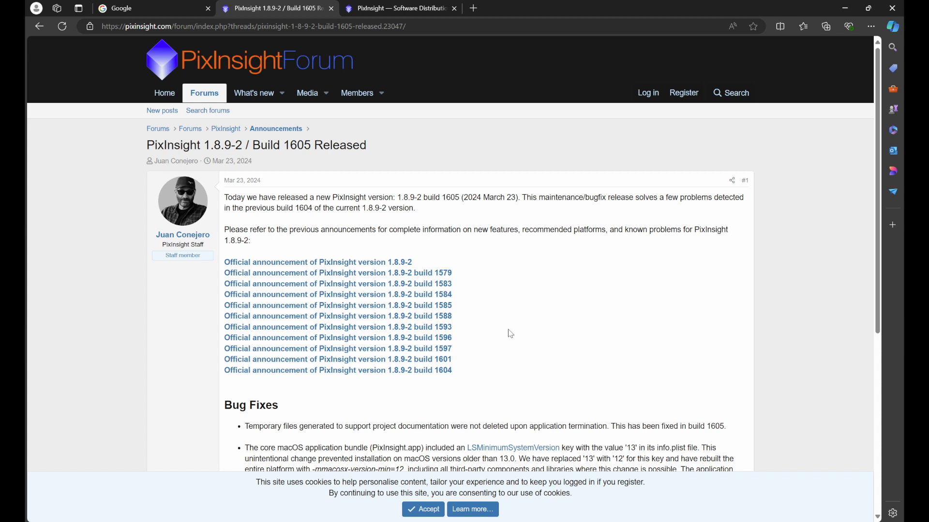
{"action": "mouse_move", "coordinate": [406, 336]}
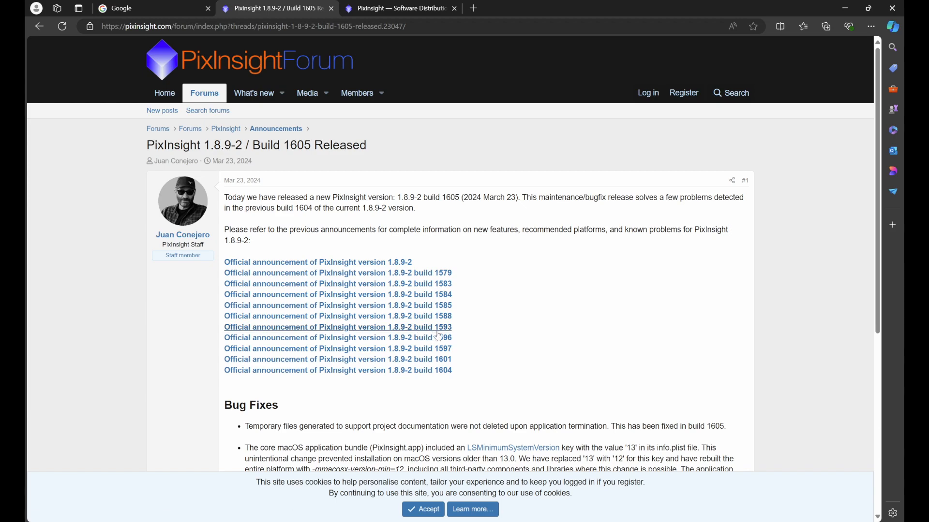
{"action": "mouse_move", "coordinate": [441, 330]}
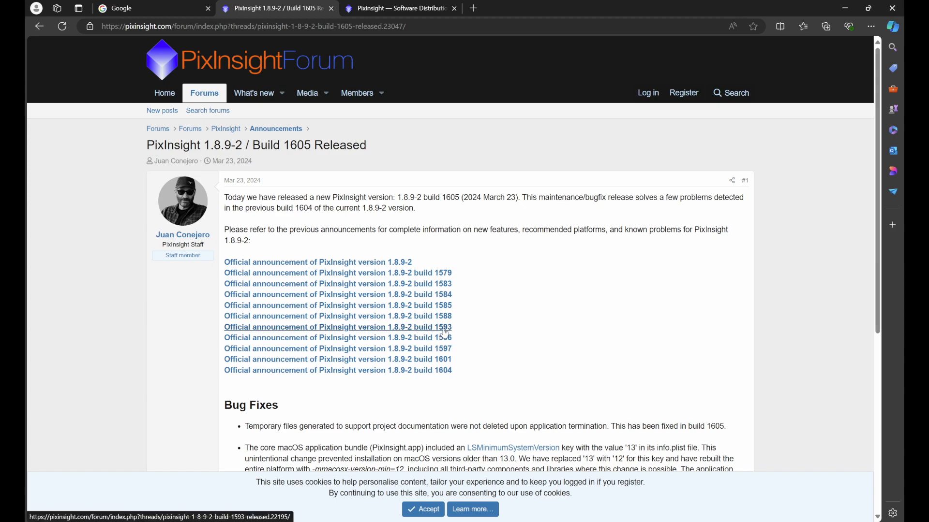
Step: Open the build 1593 announcement and scroll to Critical Changes on AVX2 and FMA3
{"action": "left_click", "coordinate": [337, 327]}
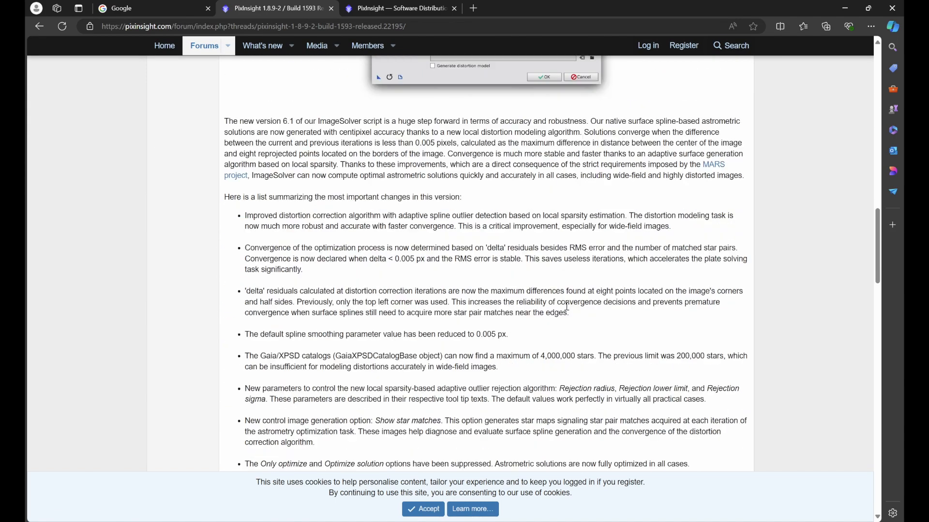
{"action": "scroll", "scroll_direction": "down", "scroll_amount": 3}
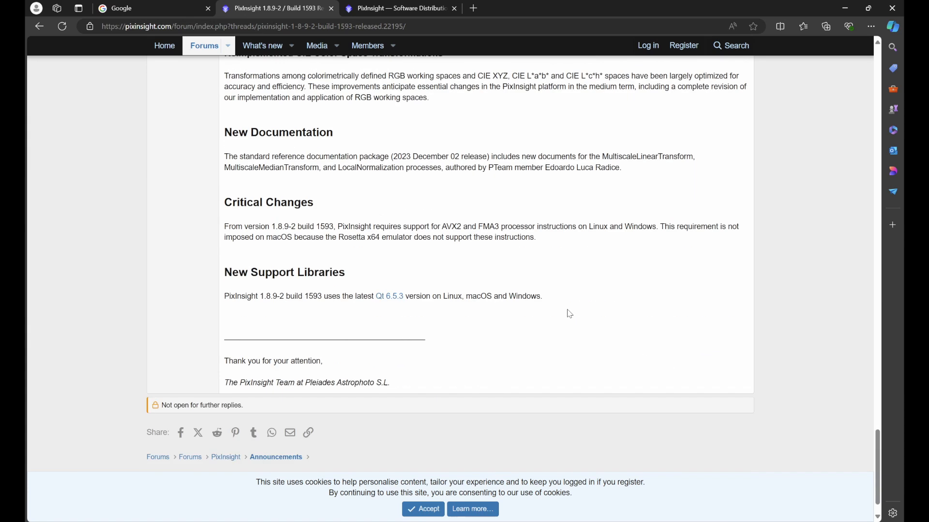
{"action": "scroll", "scroll_direction": "down", "scroll_amount": 3}
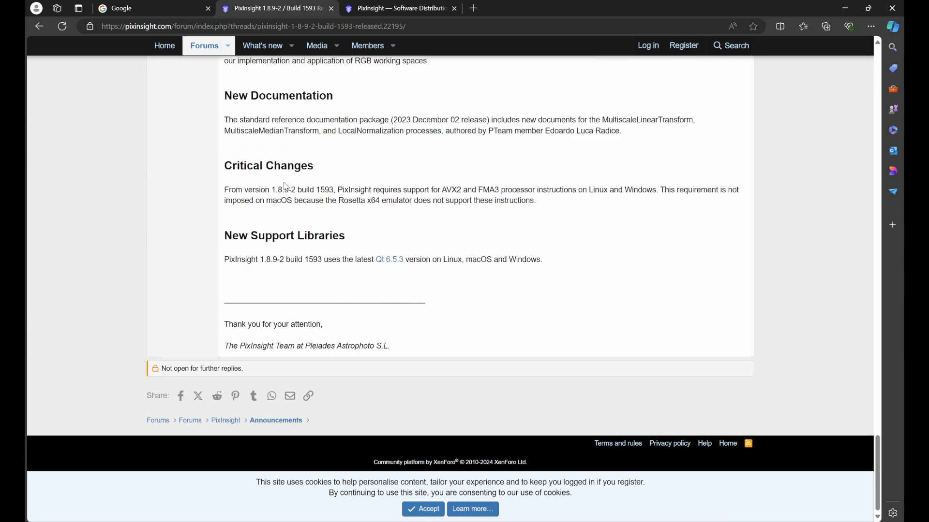
{"action": "mouse_move", "coordinate": [233, 198]}
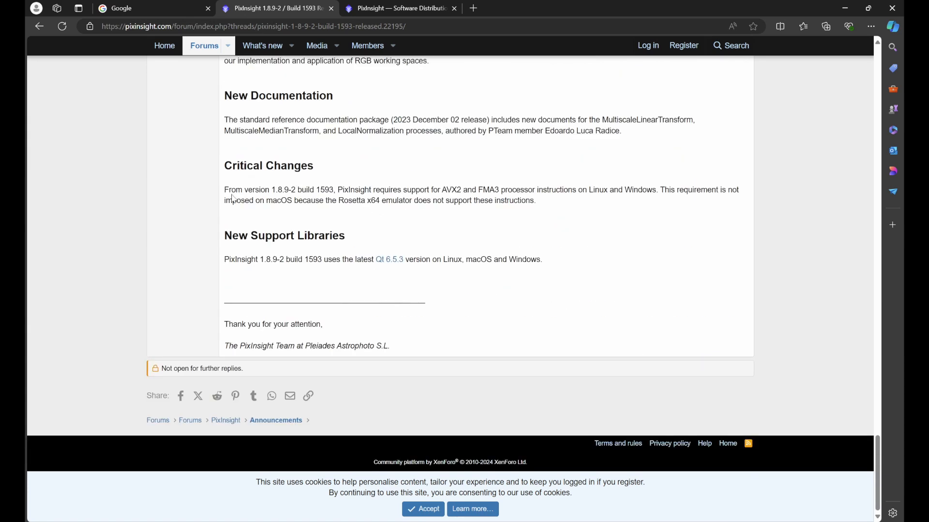
{"action": "mouse_move", "coordinate": [296, 199]}
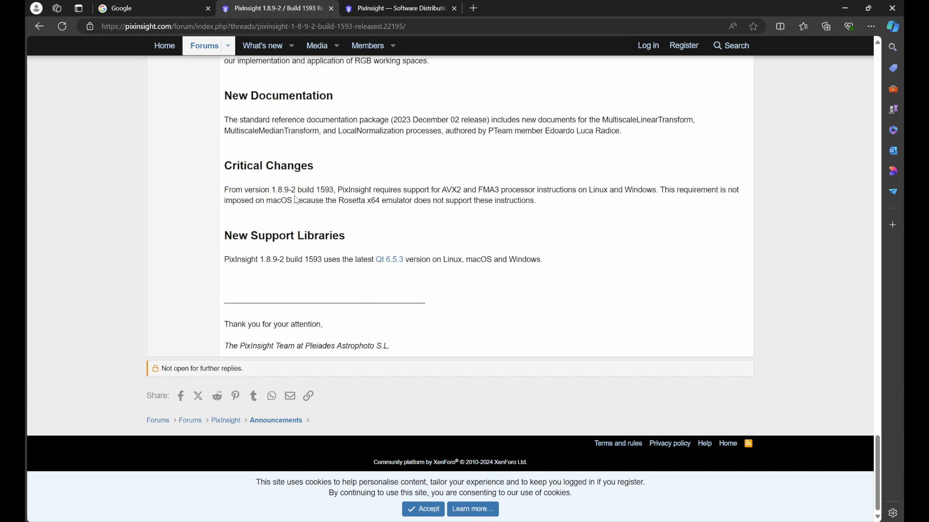
{"action": "mouse_move", "coordinate": [331, 200]}
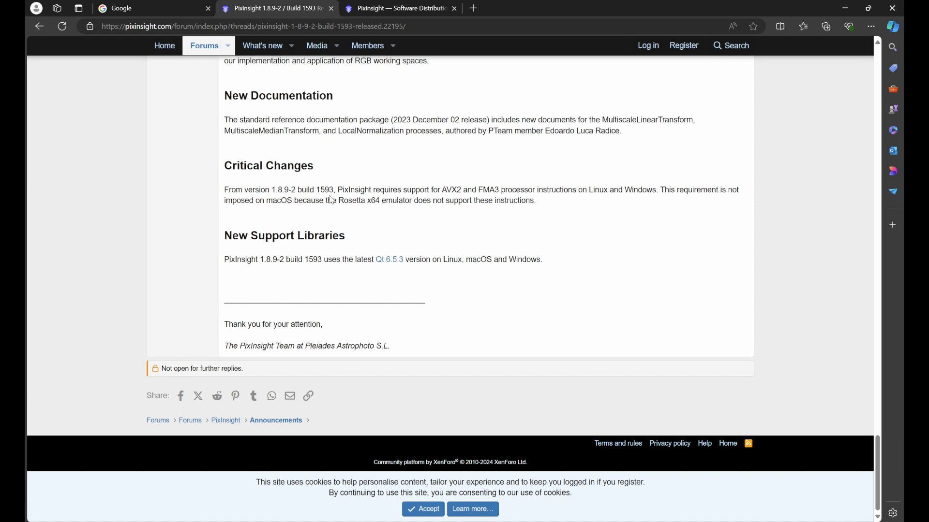
{"action": "mouse_move", "coordinate": [421, 190]}
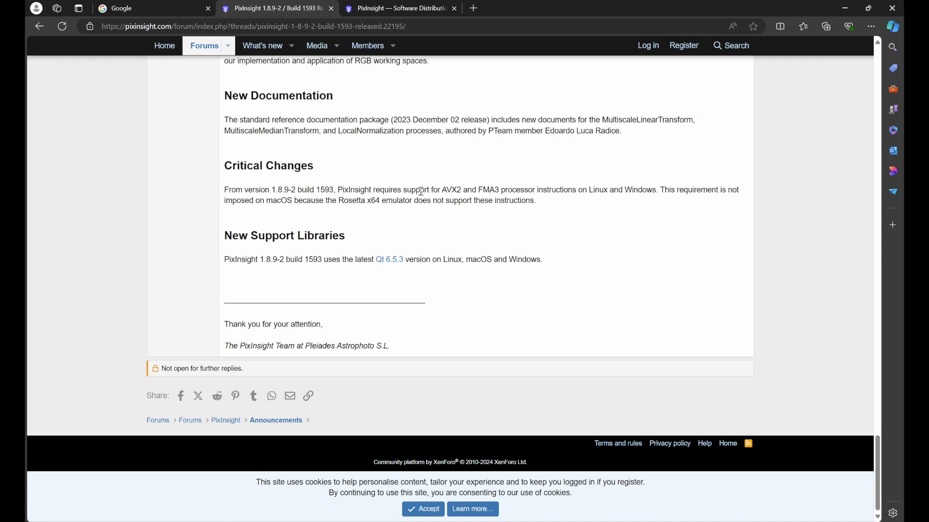
{"action": "mouse_move", "coordinate": [474, 200]}
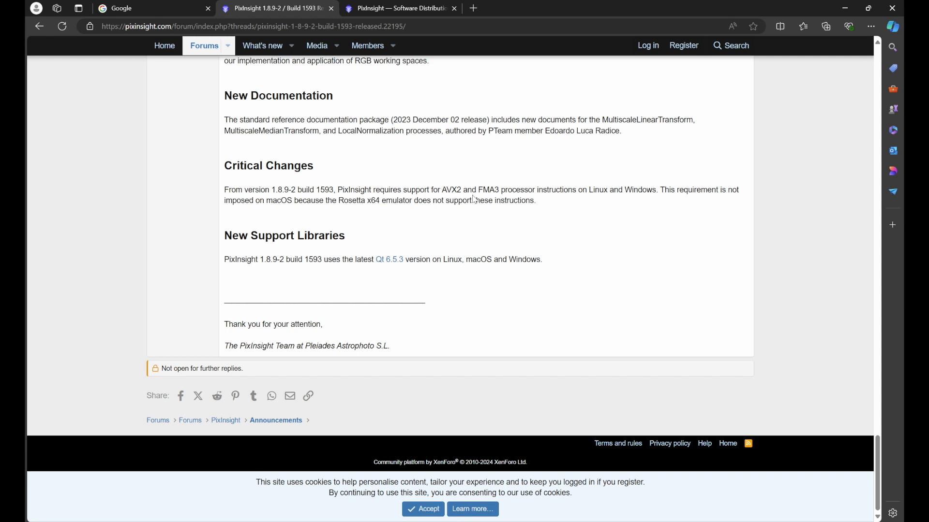
{"action": "mouse_move", "coordinate": [563, 199]}
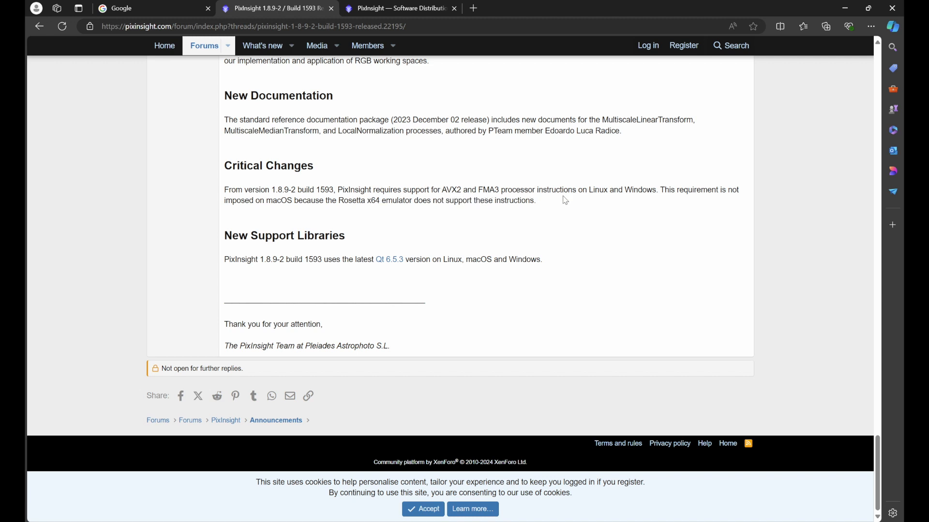
{"action": "mouse_move", "coordinate": [642, 199]}
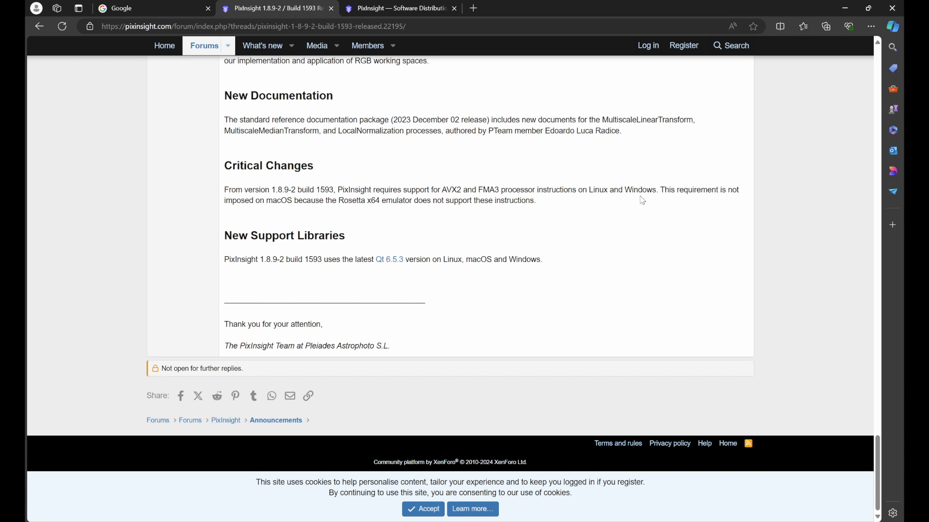
{"action": "mouse_move", "coordinate": [280, 210]}
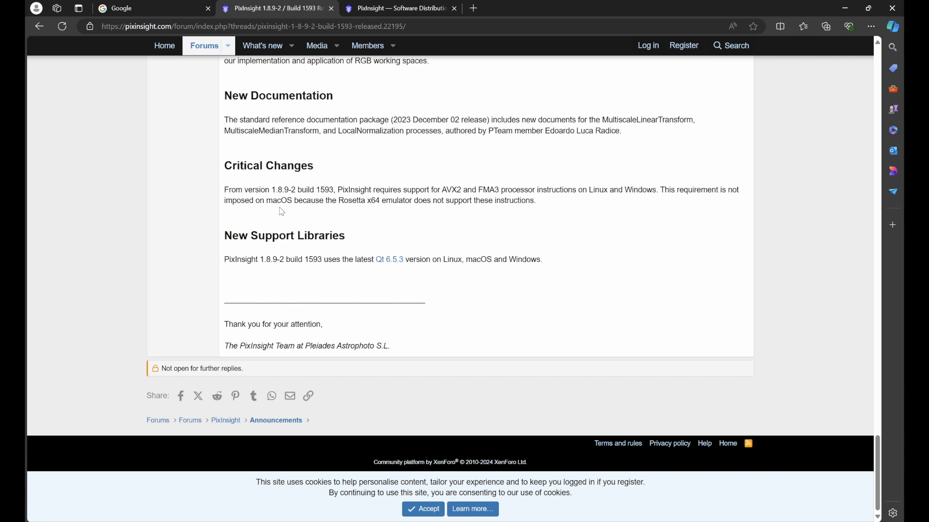
{"action": "mouse_move", "coordinate": [572, 262]}
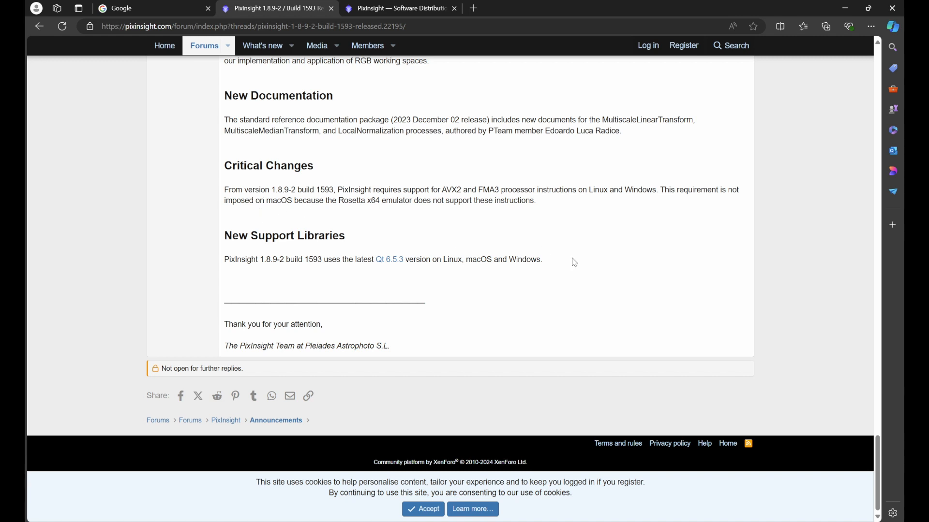
{"action": "mouse_move", "coordinate": [649, 200]}
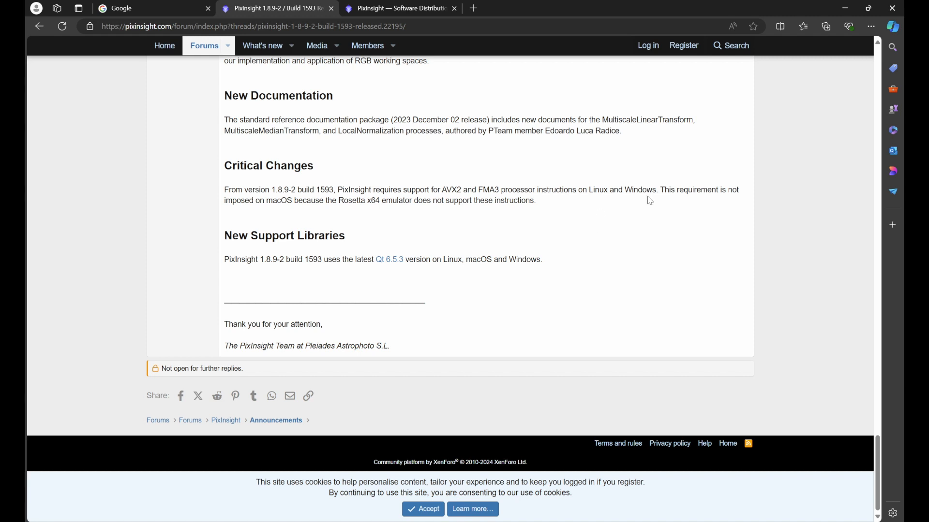
{"action": "mouse_move", "coordinate": [518, 201]}
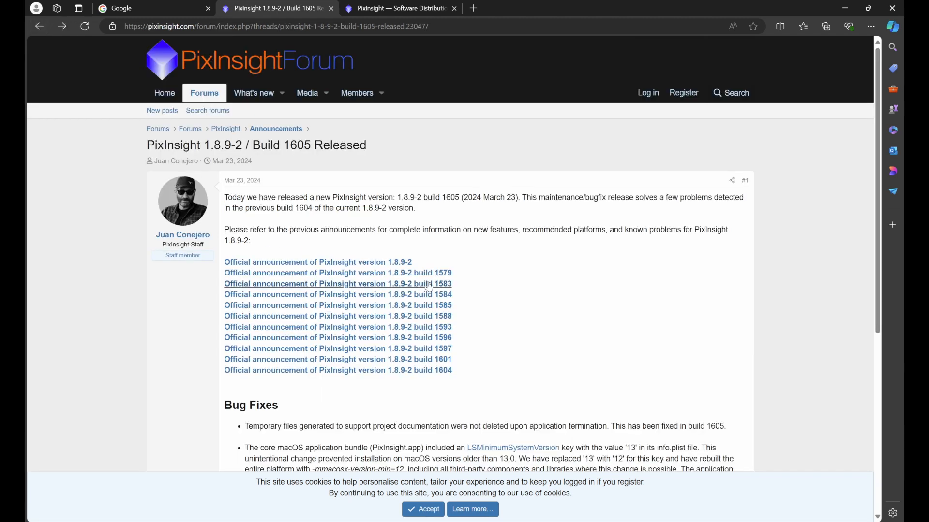
{"action": "mouse_move", "coordinate": [337, 338]}
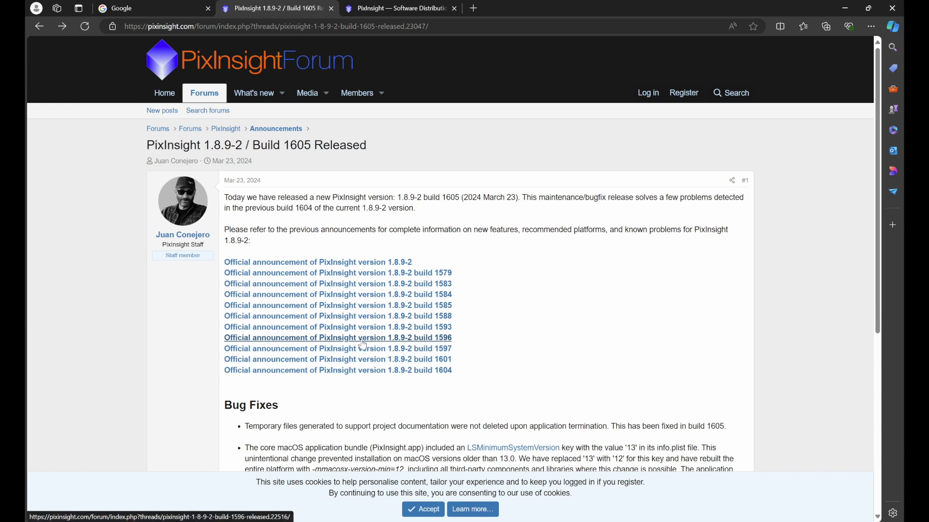
{"action": "mouse_move", "coordinate": [427, 345]}
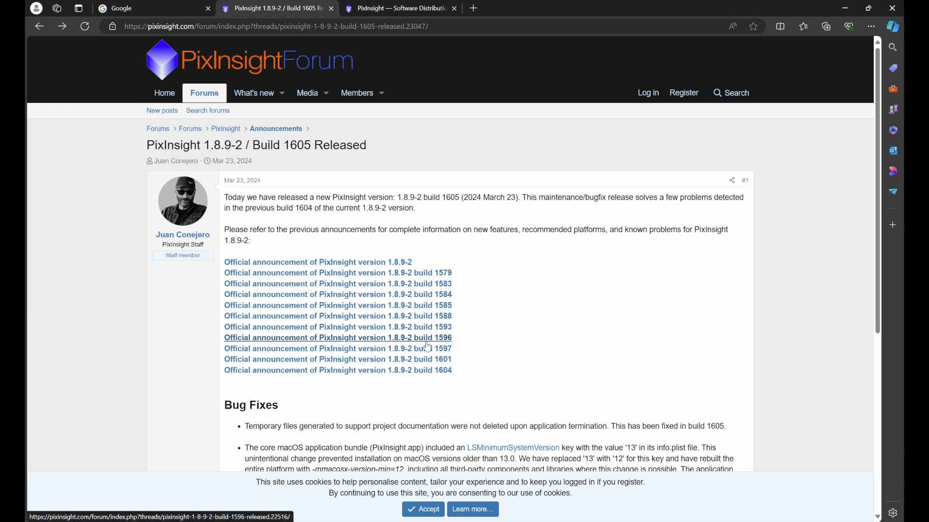
{"action": "mouse_move", "coordinate": [445, 345]}
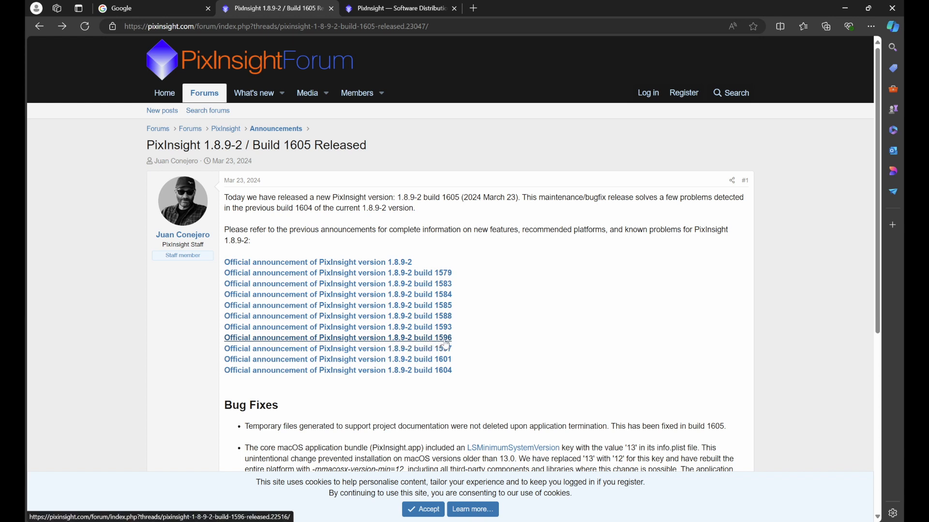
Step: Open the build 1596 announcement, read its Critical Changes, then switch to the Google tab
{"action": "left_click", "coordinate": [337, 337]}
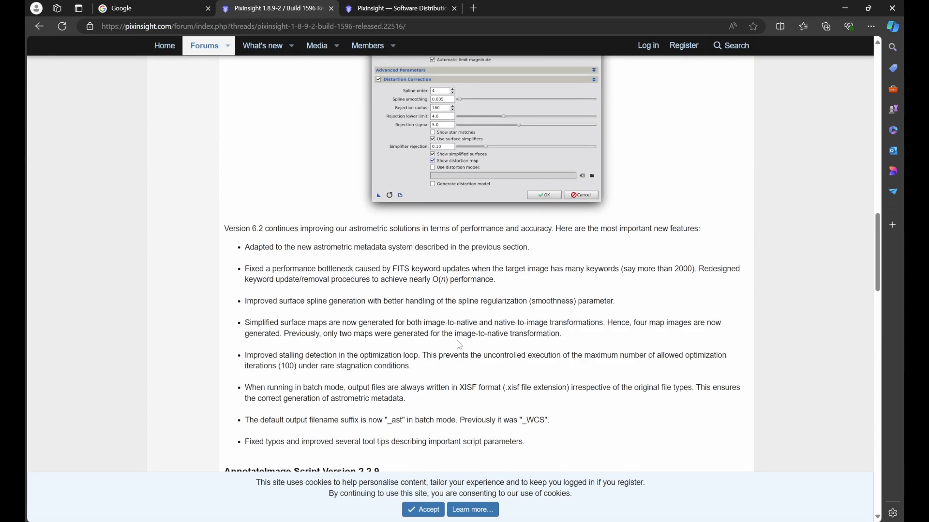
{"action": "scroll", "scroll_direction": "down", "scroll_amount": 3}
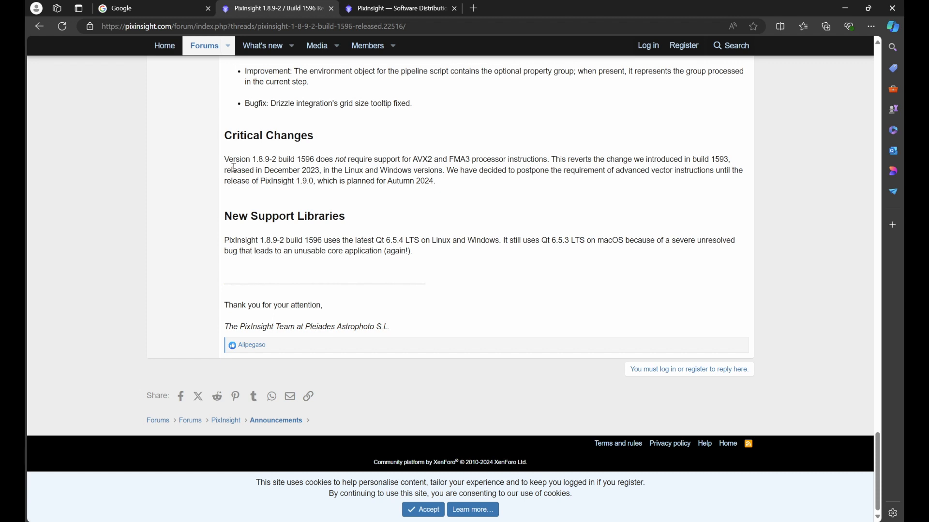
{"action": "mouse_move", "coordinate": [271, 167]}
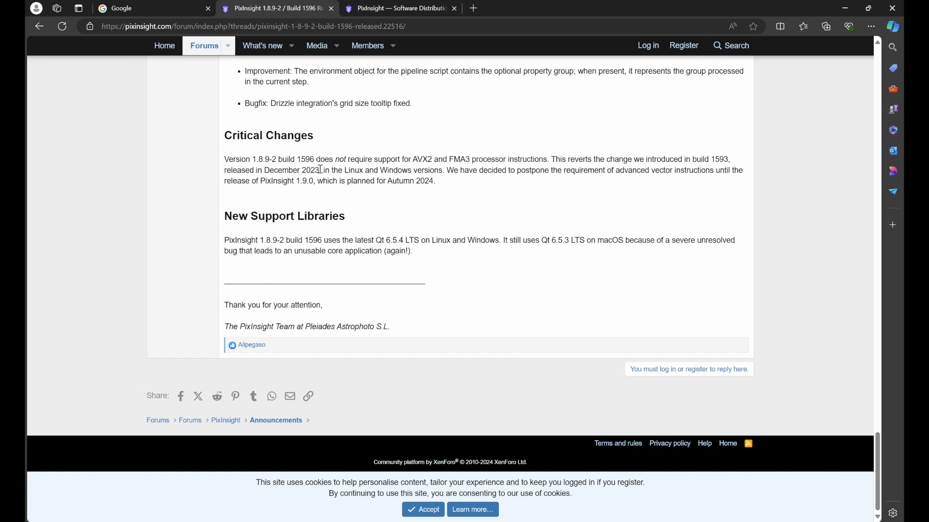
{"action": "mouse_move", "coordinate": [398, 170]}
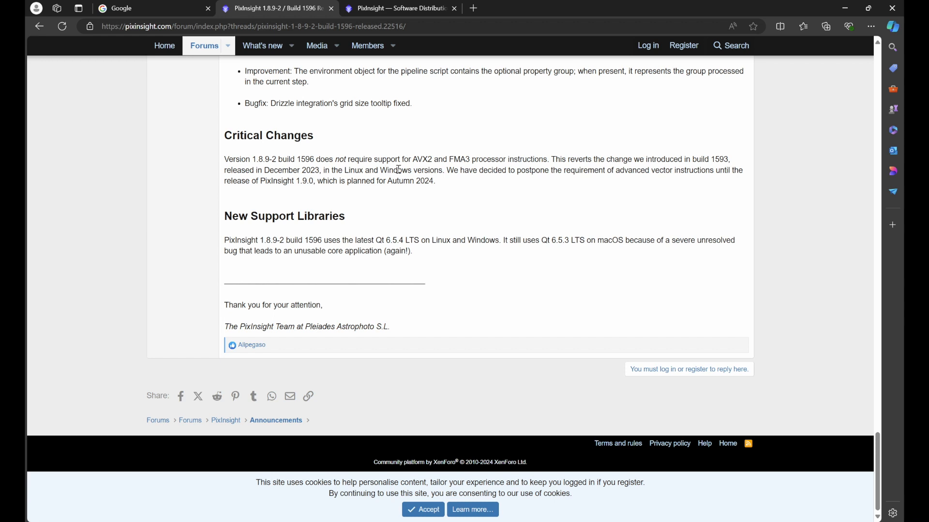
{"action": "mouse_move", "coordinate": [460, 170]}
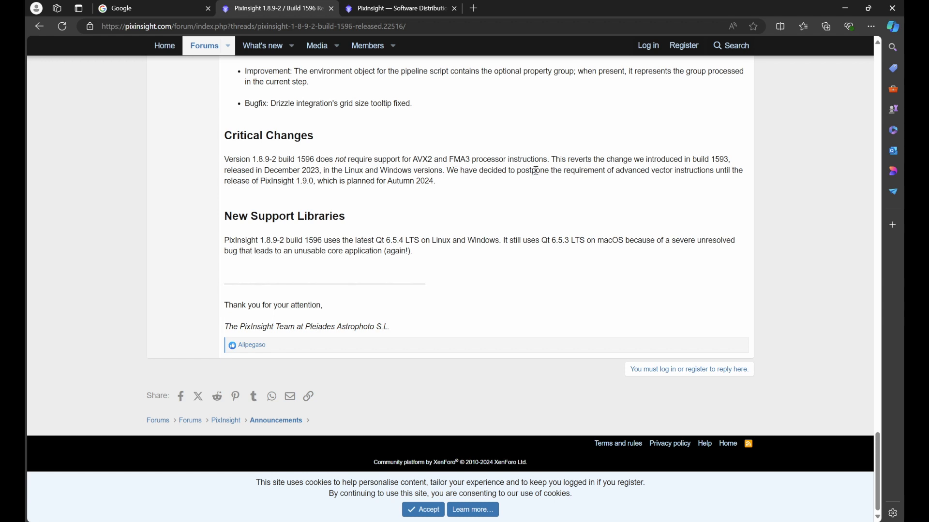
{"action": "mouse_move", "coordinate": [640, 167]}
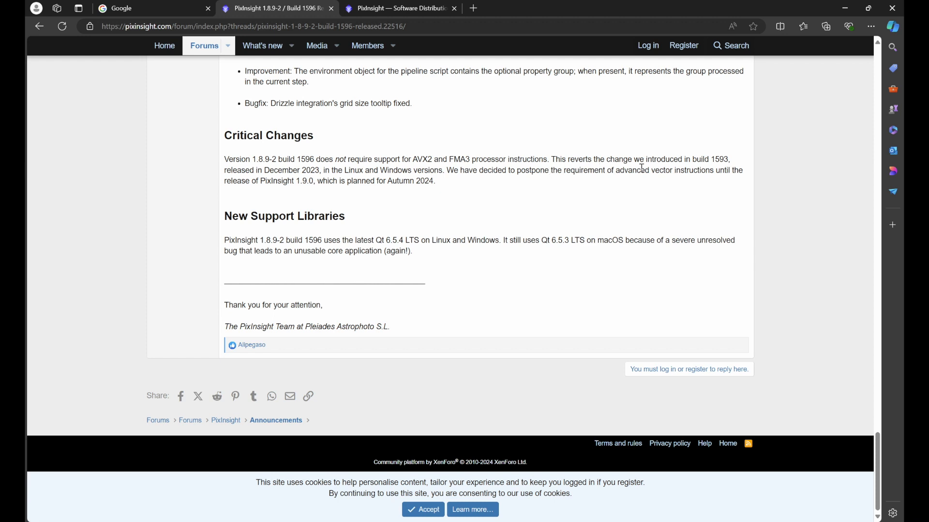
{"action": "mouse_move", "coordinate": [343, 170]}
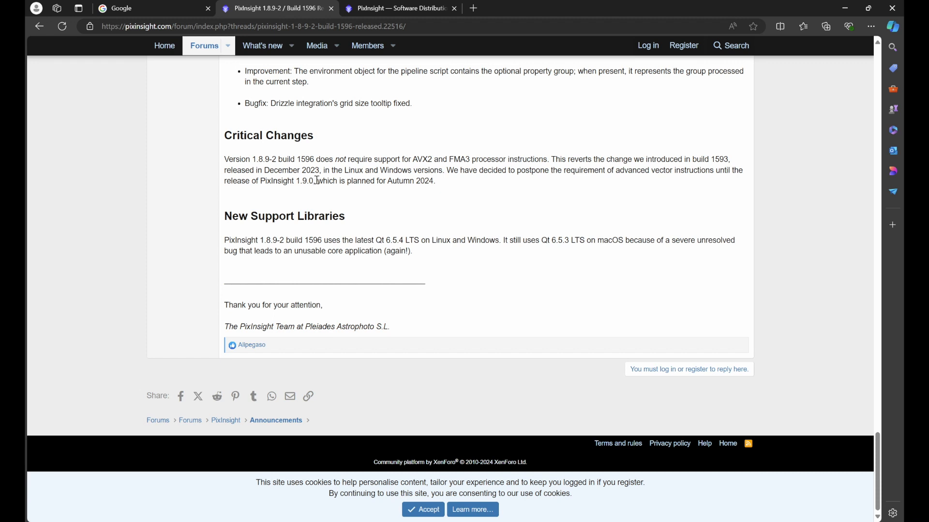
{"action": "mouse_move", "coordinate": [445, 184]}
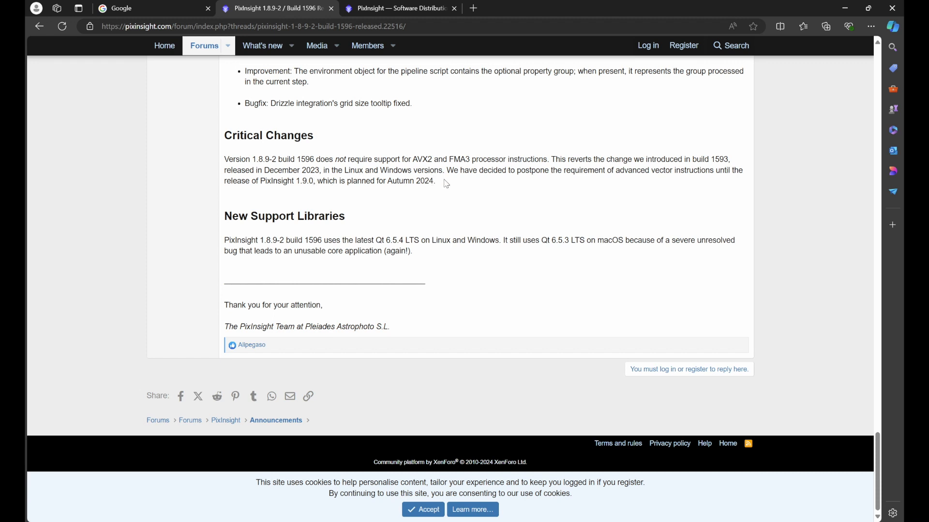
{"action": "mouse_move", "coordinate": [503, 193]}
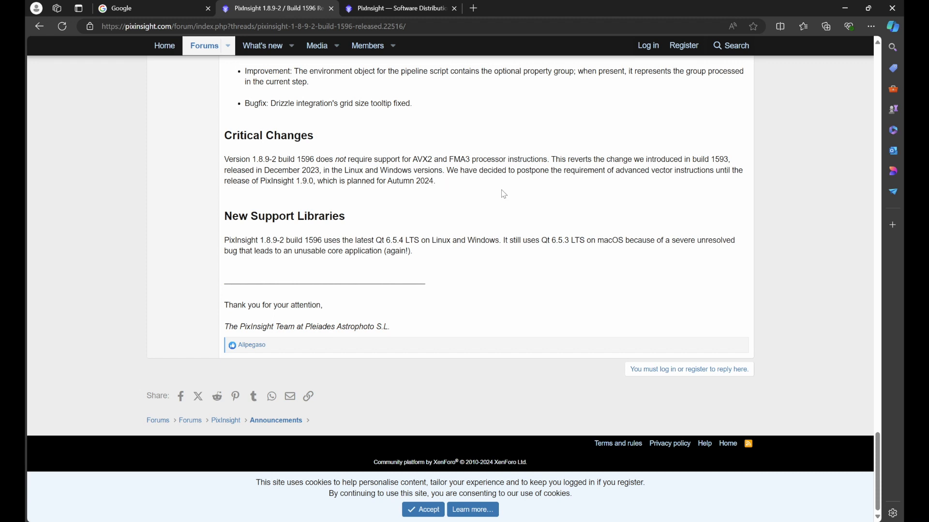
{"action": "mouse_move", "coordinate": [678, 180]}
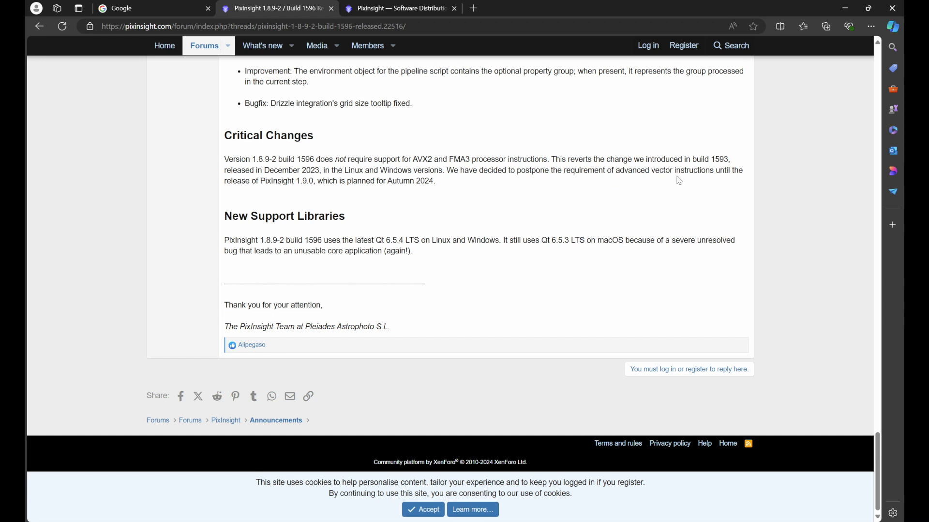
{"action": "mouse_move", "coordinate": [301, 192]}
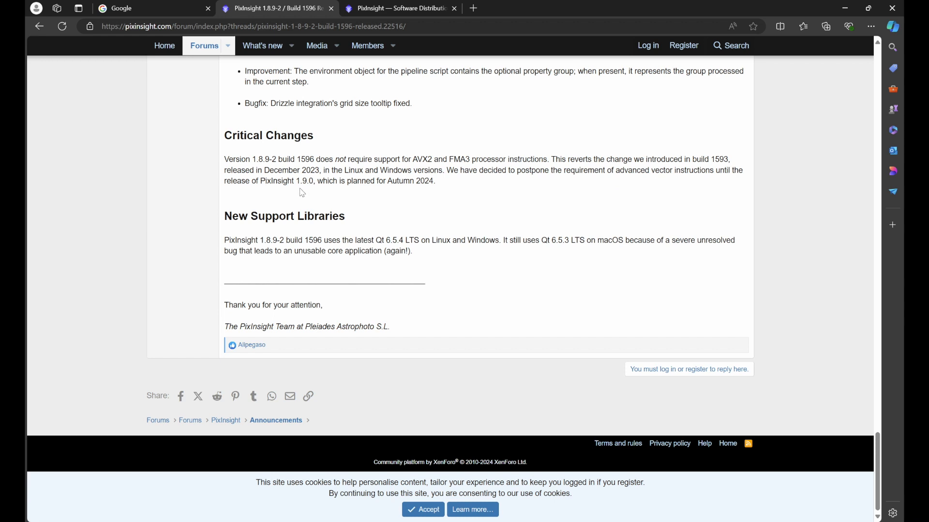
{"action": "mouse_move", "coordinate": [330, 190]}
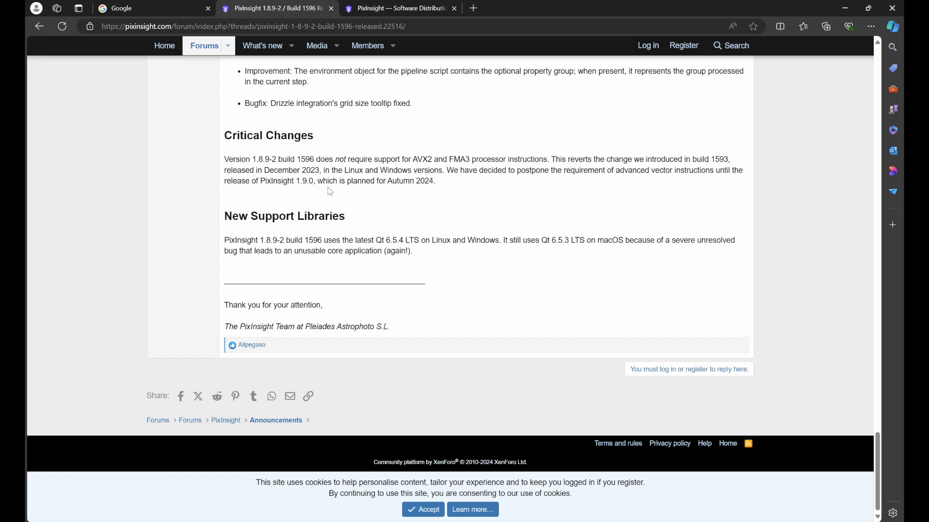
{"action": "mouse_move", "coordinate": [469, 206]}
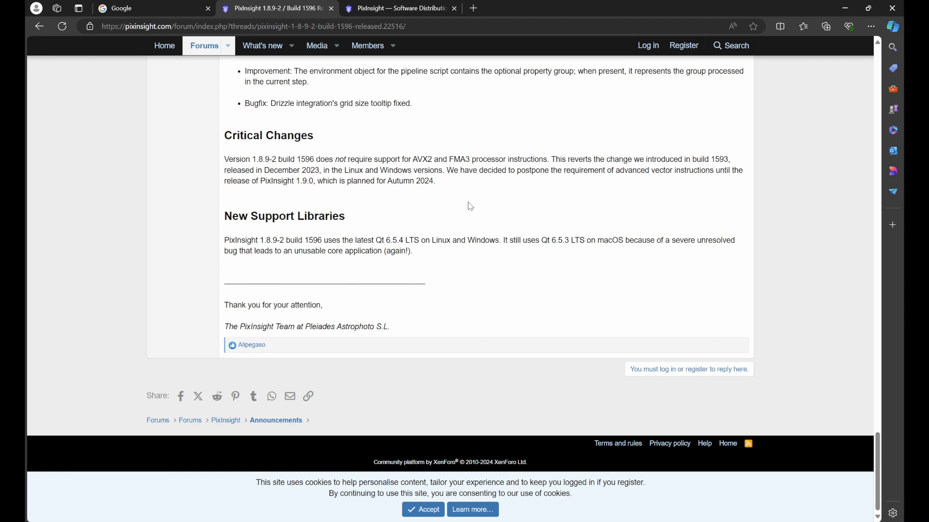
{"action": "mouse_move", "coordinate": [484, 153]}
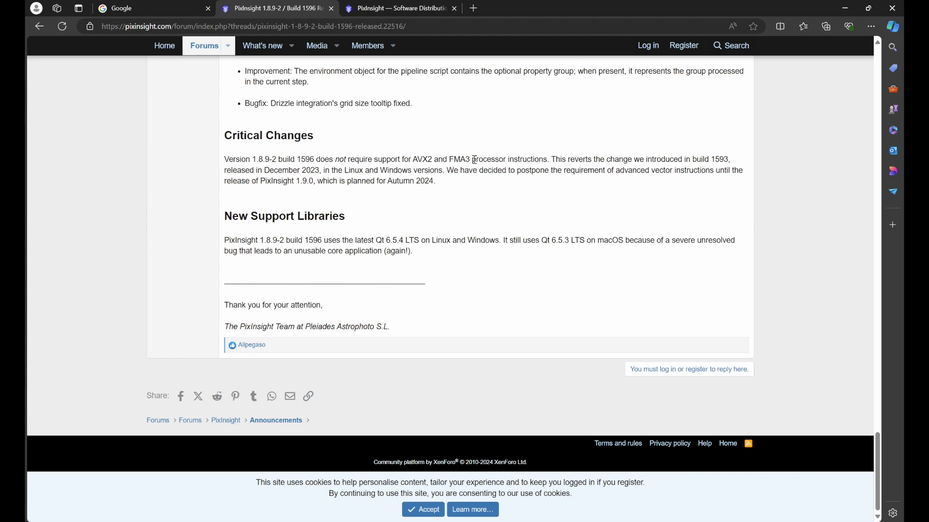
{"action": "mouse_move", "coordinate": [397, 152]}
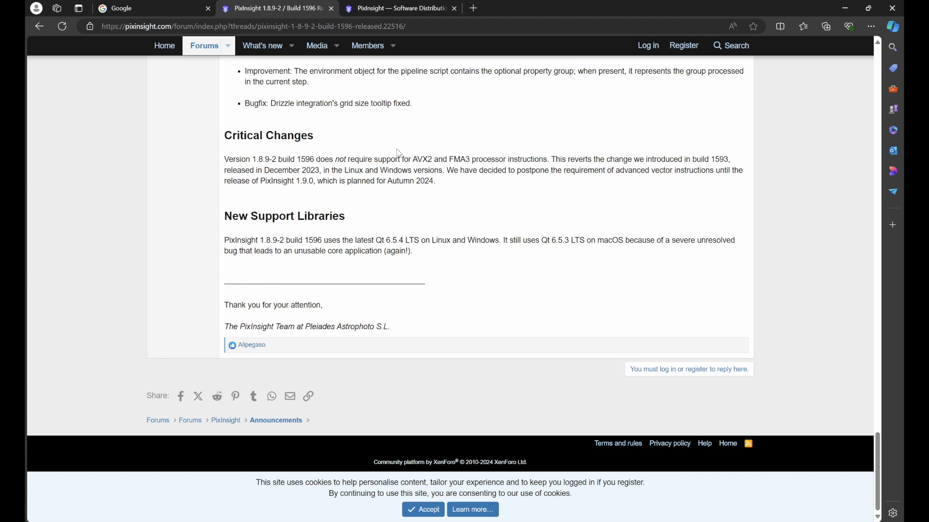
{"action": "left_click", "coordinate": [151, 7]}
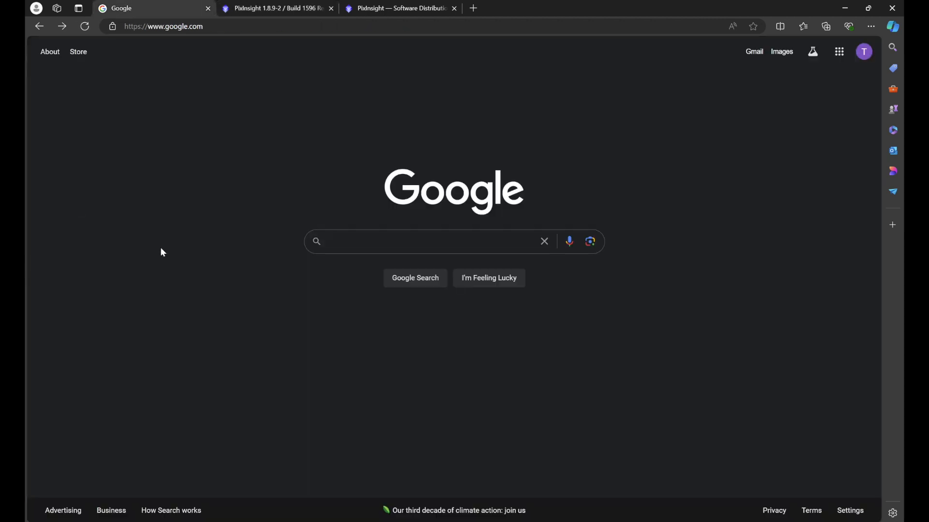
Step: Search Google for 'cpuid' and follow the CPUID Softwares sitelink
{"action": "left_click", "coordinate": [415, 241]}
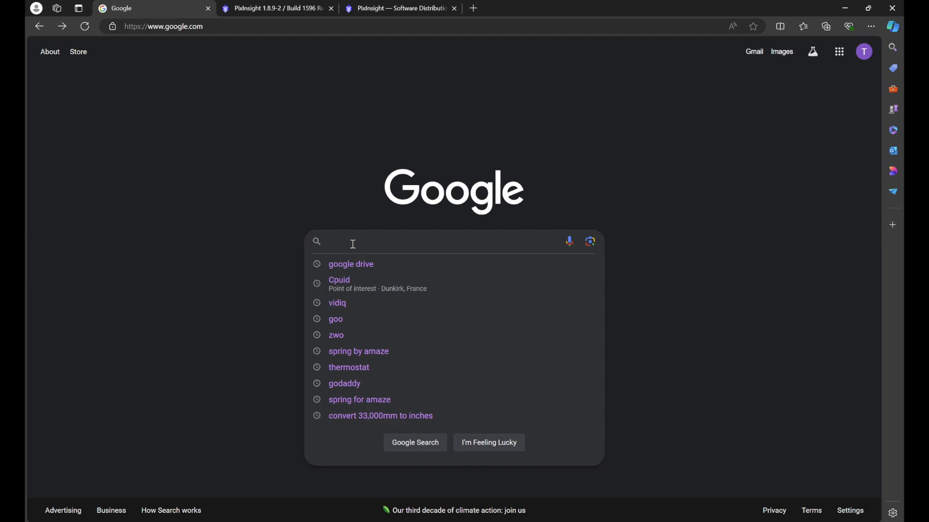
{"action": "type", "text": "cpu"}
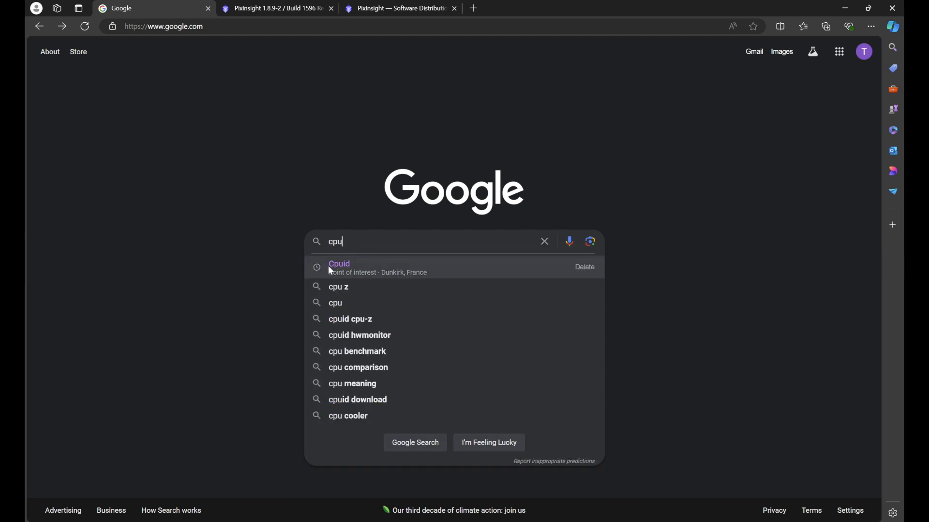
{"action": "mouse_move", "coordinate": [357, 268]}
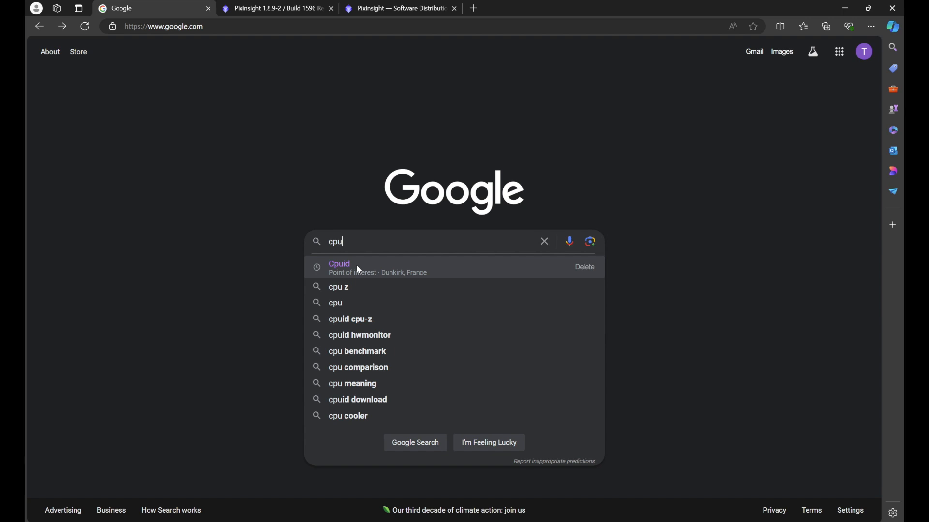
{"action": "mouse_move", "coordinate": [346, 271]}
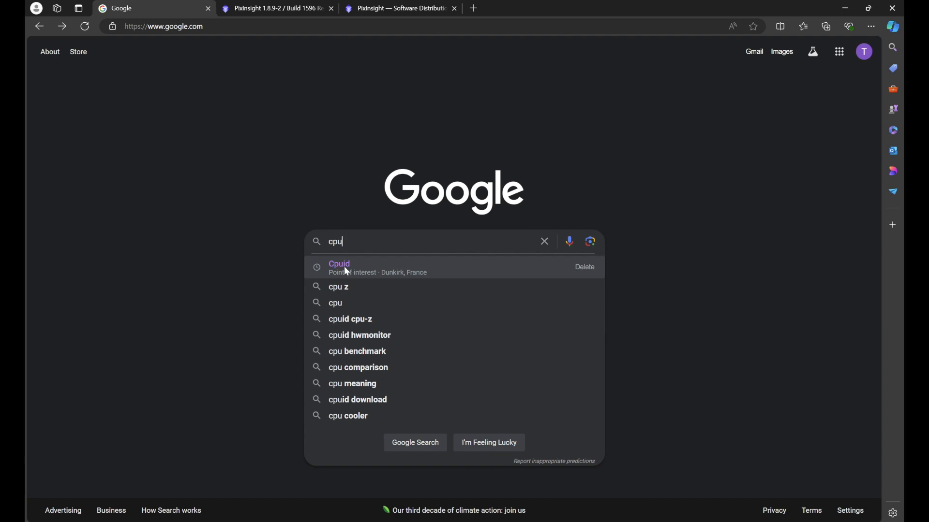
{"action": "left_click", "coordinate": [338, 264]}
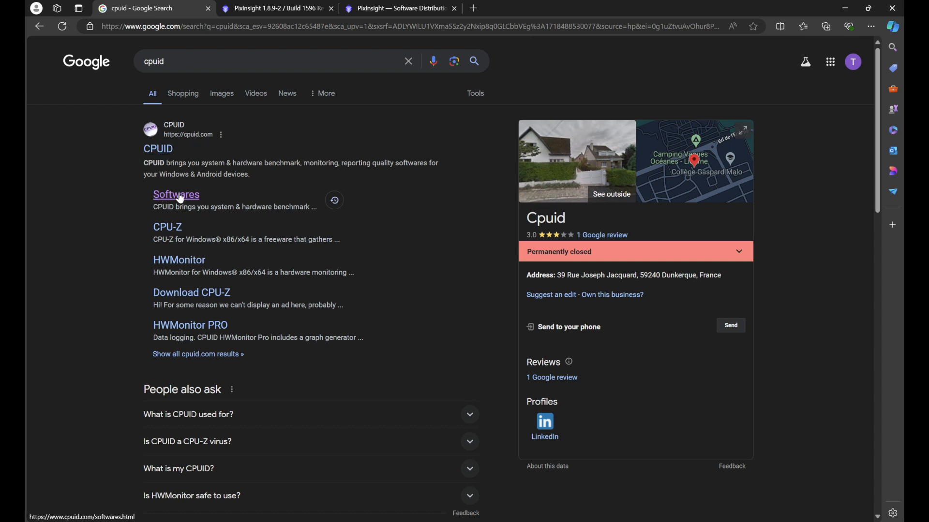
{"action": "left_click", "coordinate": [176, 194]}
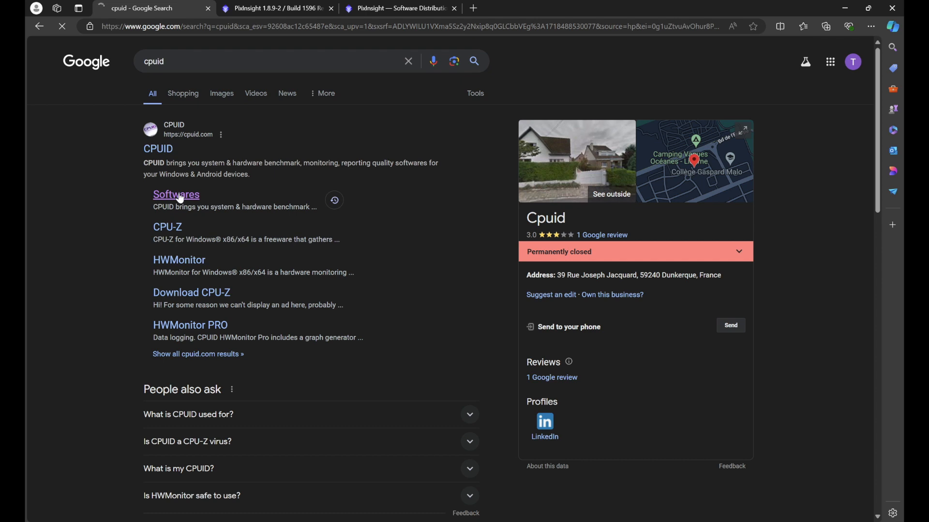
Step: On the CPUID Softwares page, choose CPU-Z for Windows
{"action": "left_click", "coordinate": [176, 195]}
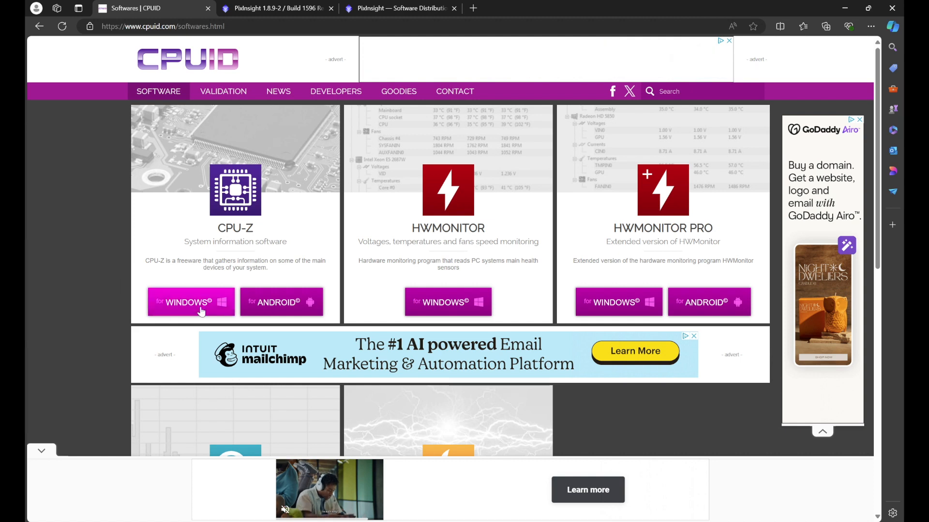
{"action": "left_click", "coordinate": [191, 302]}
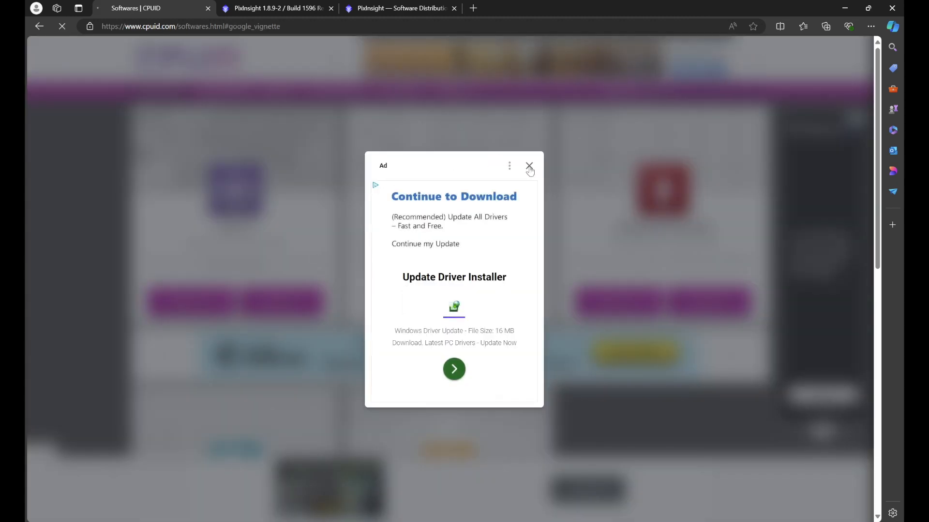
Step: Dismiss the ad and download the English installer cpu-z_2.09-en.exe
{"action": "left_click", "coordinate": [528, 165]}
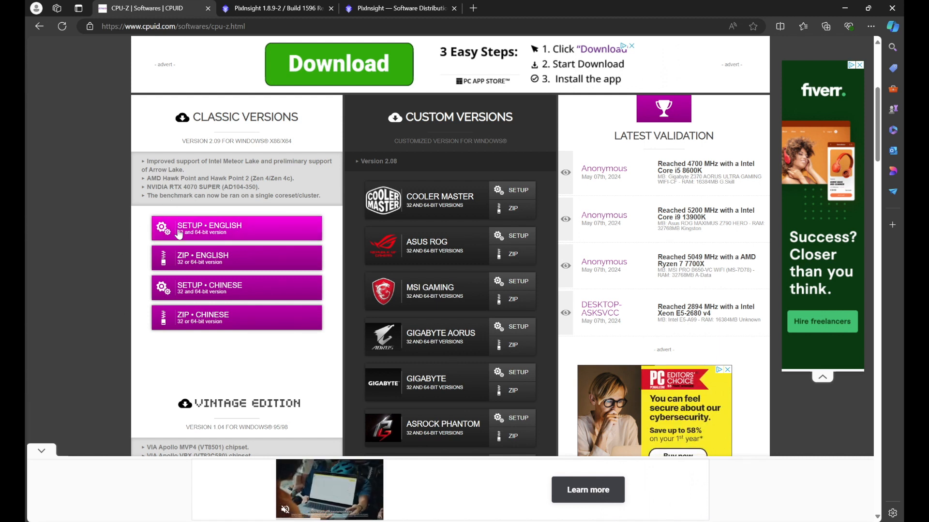
{"action": "mouse_move", "coordinate": [145, 224]}
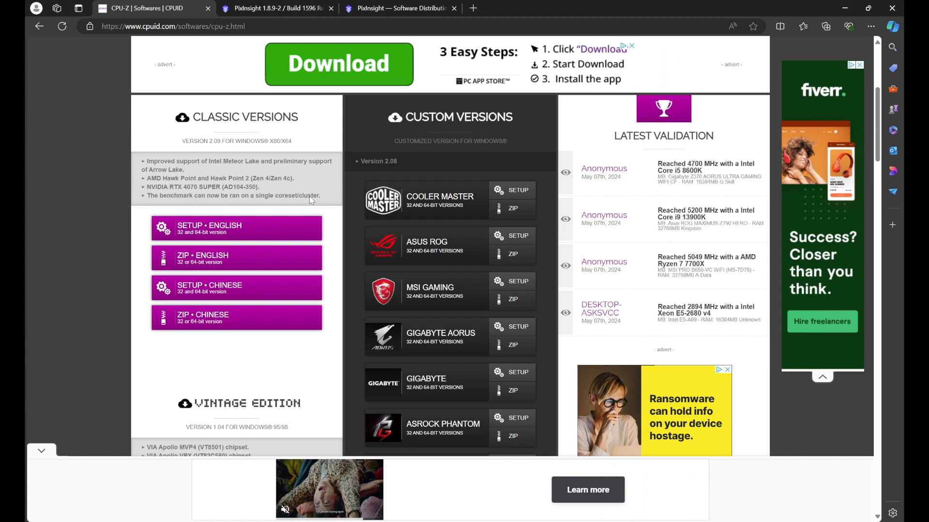
{"action": "left_click", "coordinate": [870, 26]}
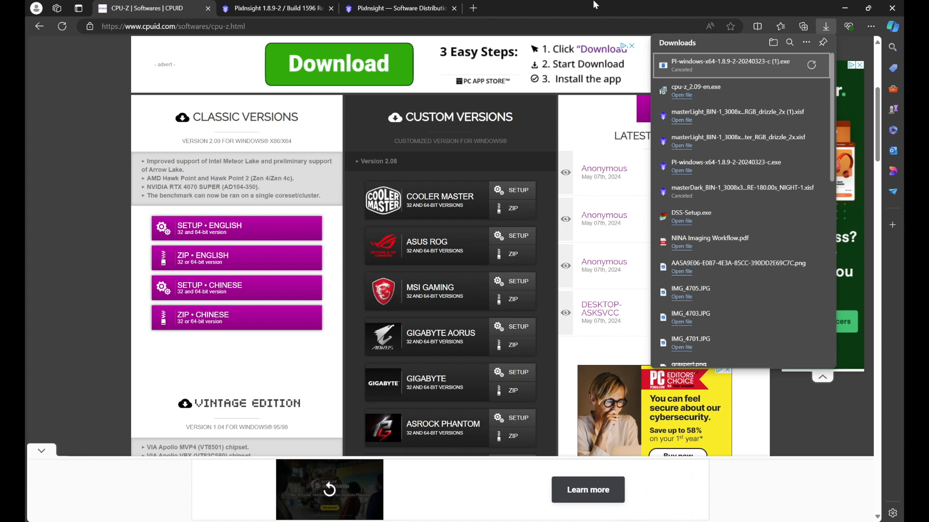
{"action": "mouse_move", "coordinate": [752, 96]}
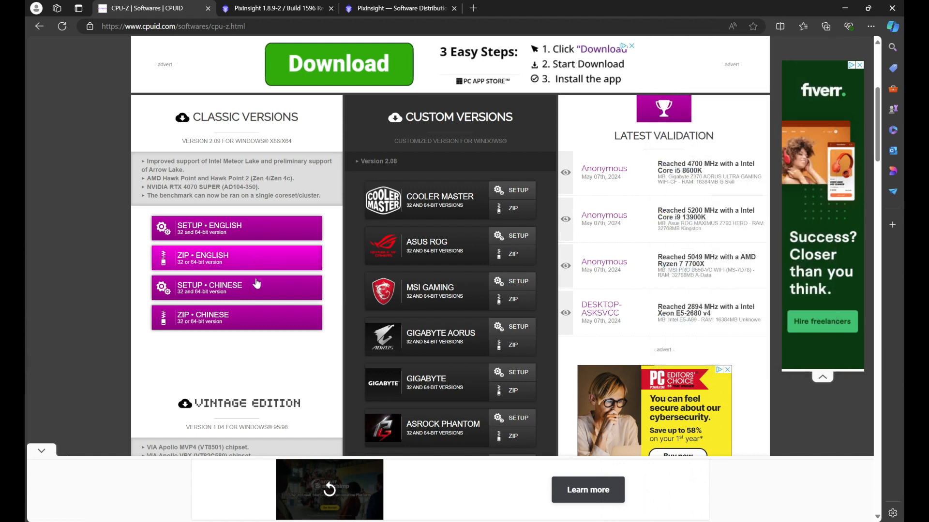
{"action": "mouse_move", "coordinate": [85, 209]}
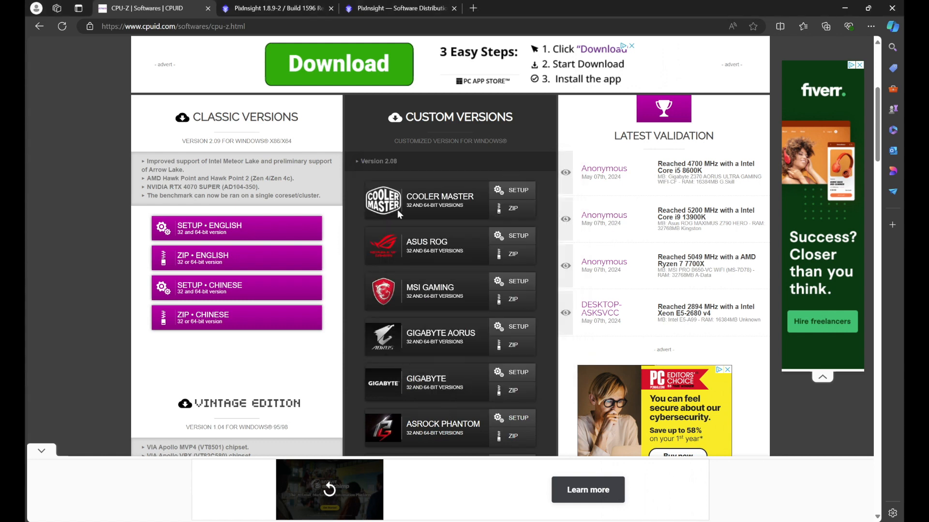
{"action": "mouse_move", "coordinate": [101, 197]}
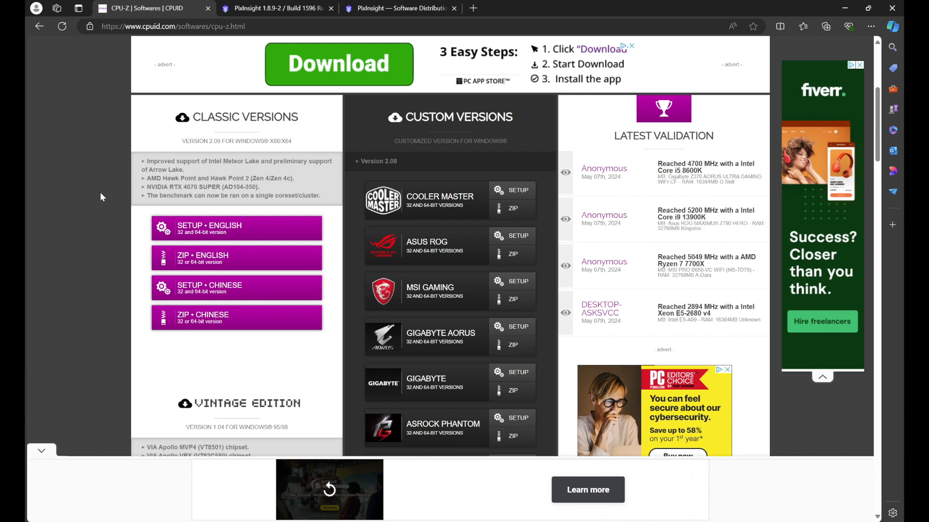
Step: Switch to the PixInsight Software Distribution System browser tab
{"action": "left_click", "coordinate": [403, 7]}
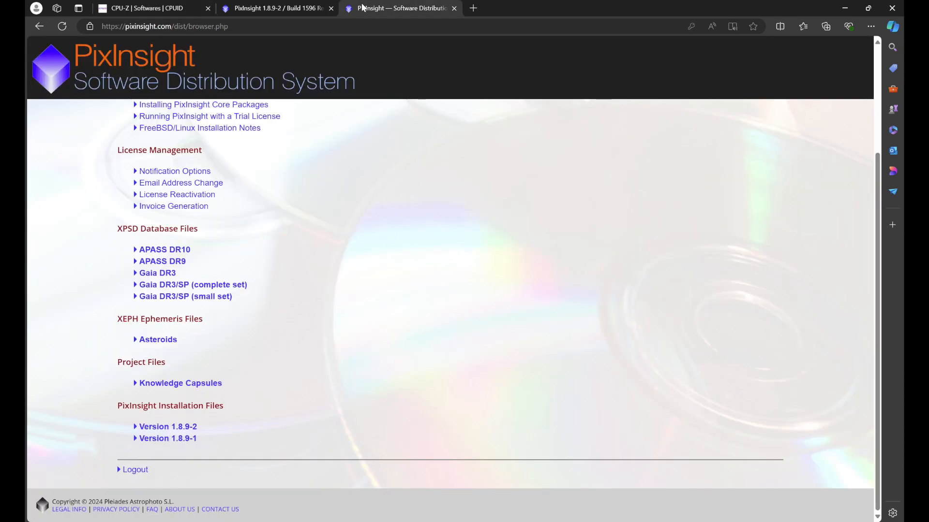
{"action": "mouse_move", "coordinate": [109, 431]}
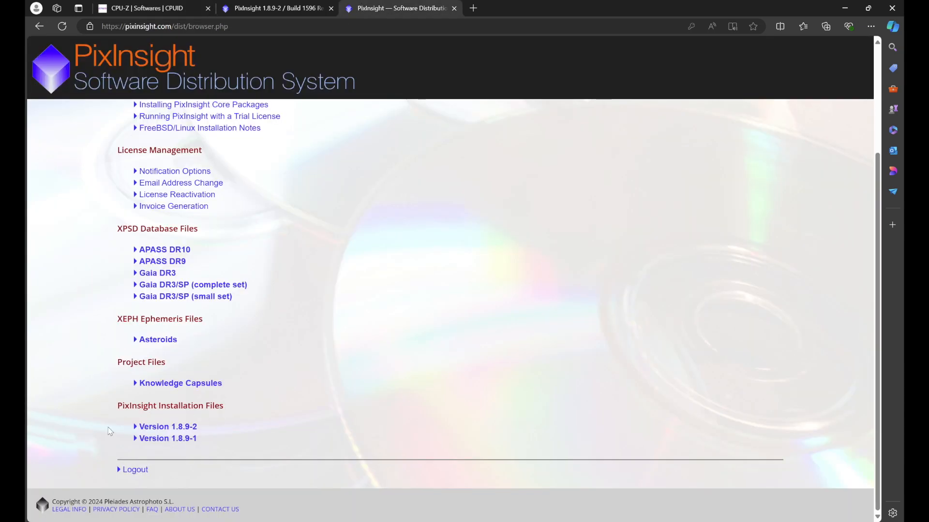
{"action": "mouse_move", "coordinate": [168, 427]}
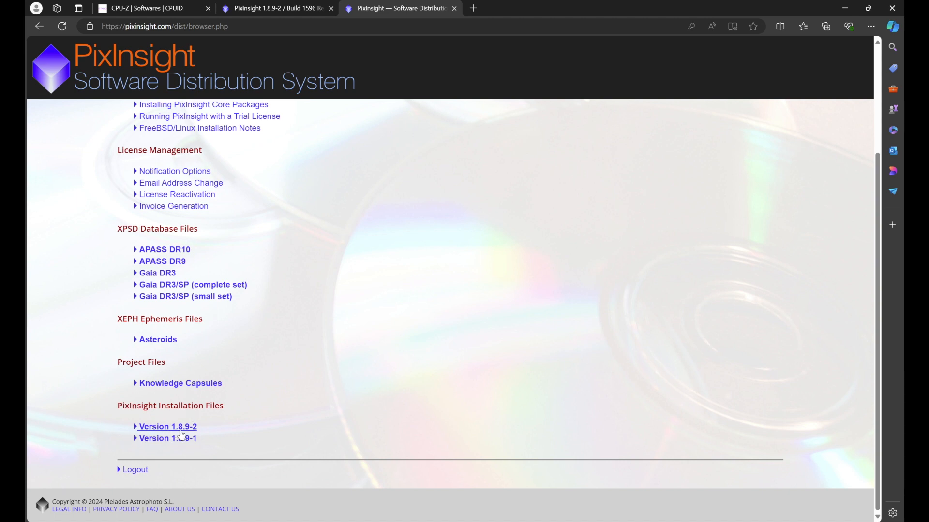
{"action": "mouse_move", "coordinate": [220, 433]}
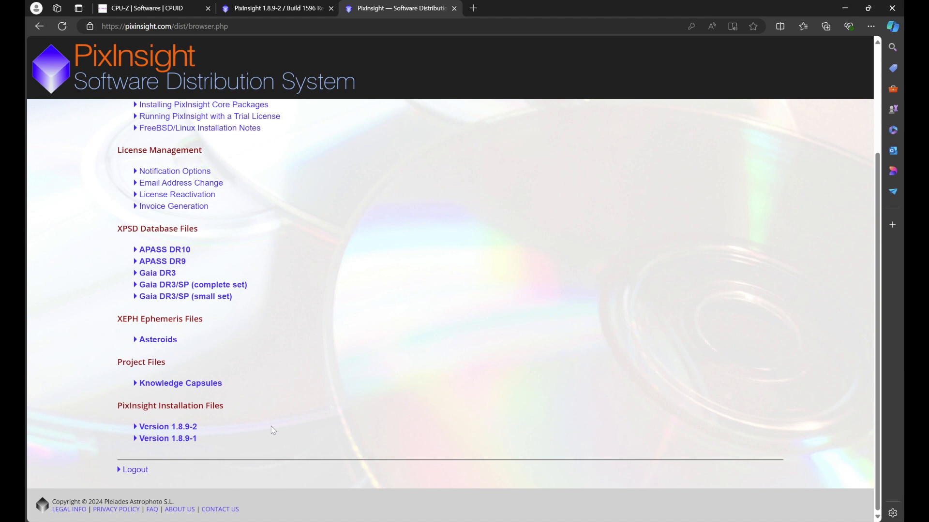
{"action": "mouse_move", "coordinate": [530, 505]}
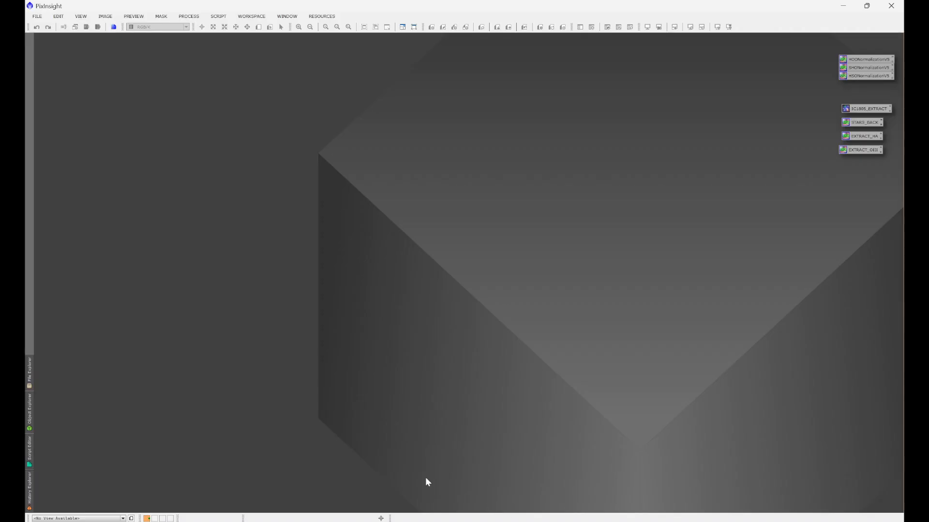
{"action": "mouse_move", "coordinate": [346, 175]}
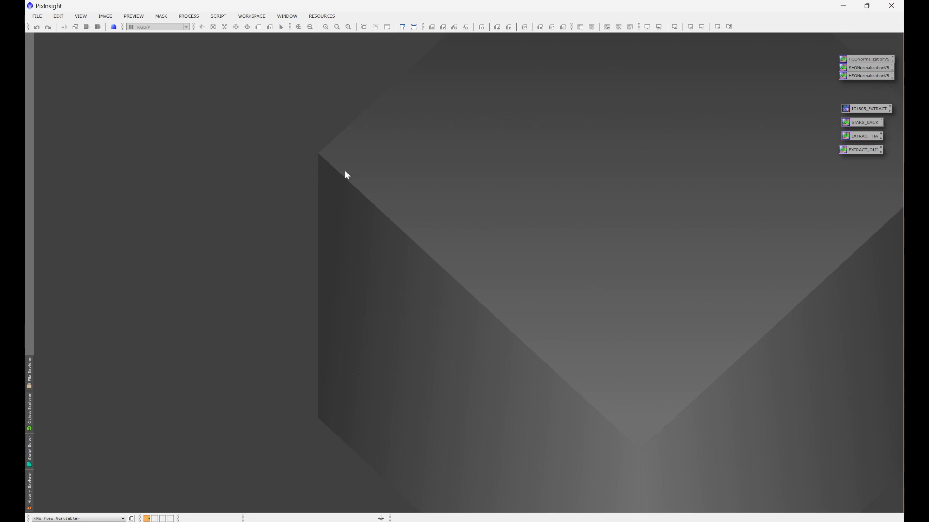
{"action": "mouse_move", "coordinate": [57, 86]}
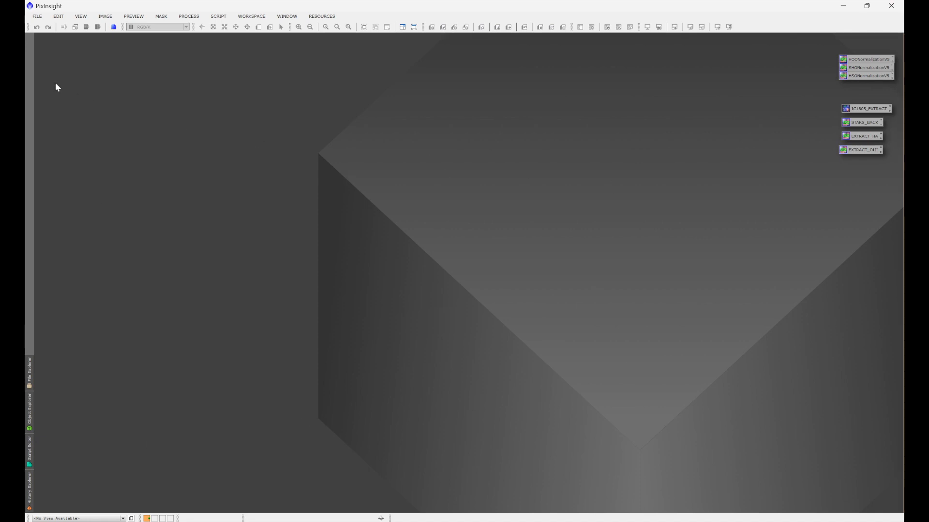
{"action": "mouse_move", "coordinate": [259, 112]}
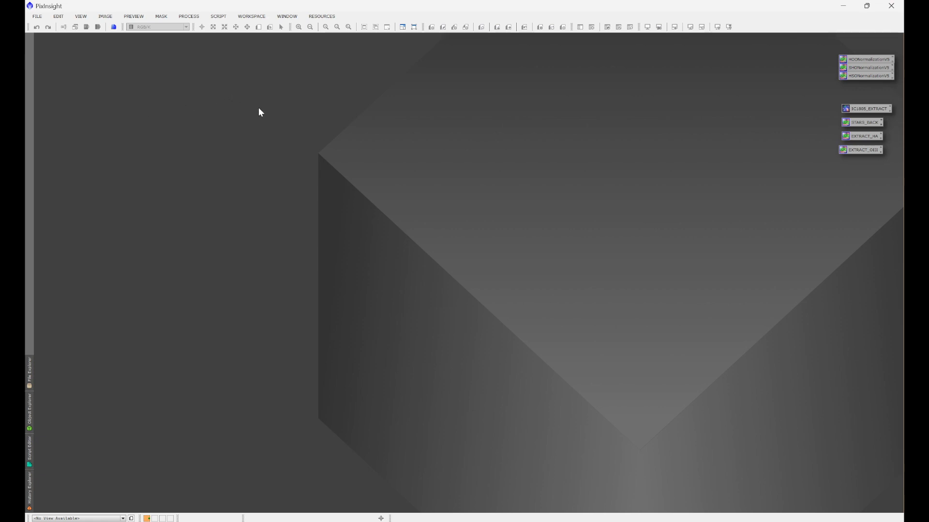
{"action": "mouse_move", "coordinate": [373, 138]}
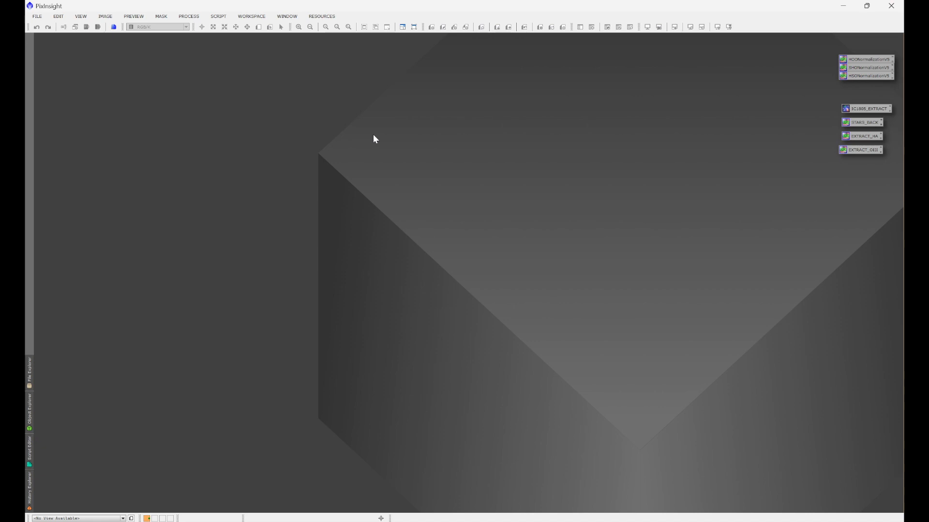
{"action": "mouse_move", "coordinate": [329, 159]}
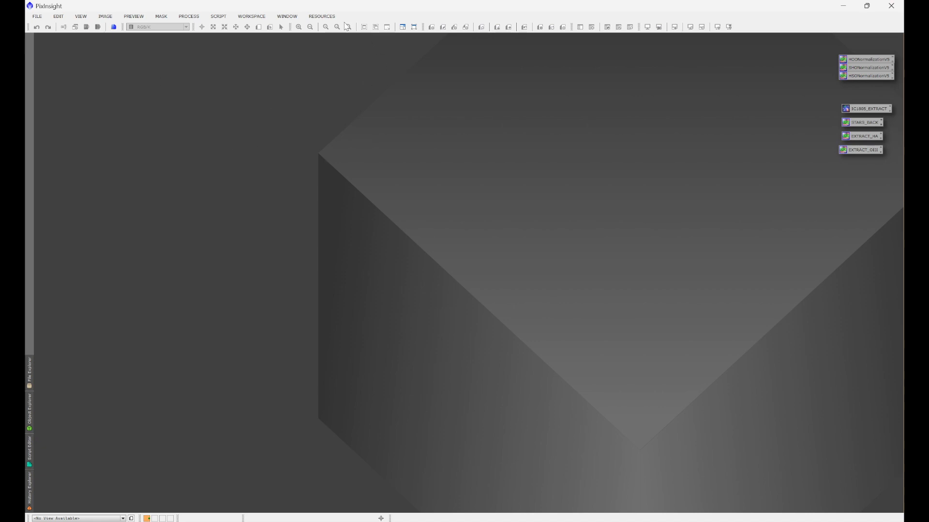
Step: Look over Resources > Updates in PixInsight and close the menu without choosing
{"action": "left_click", "coordinate": [321, 16]}
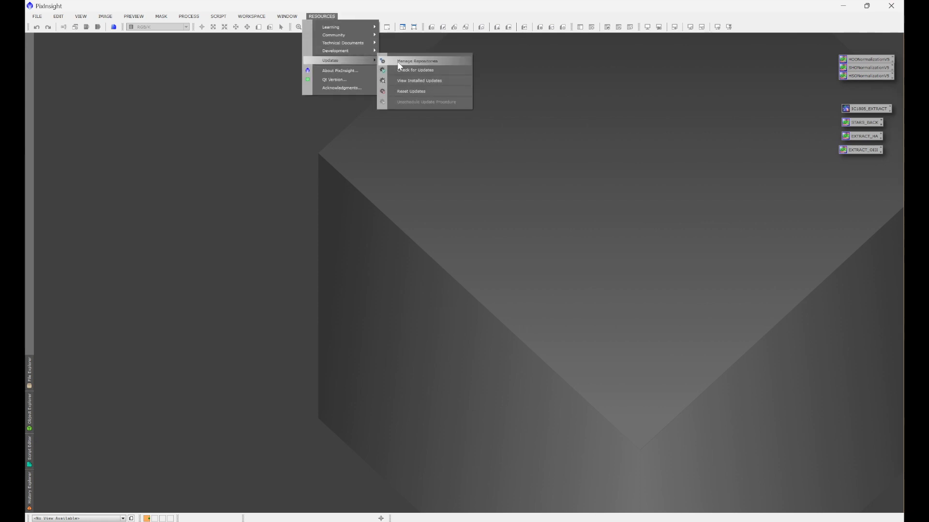
{"action": "left_click", "coordinate": [416, 60]}
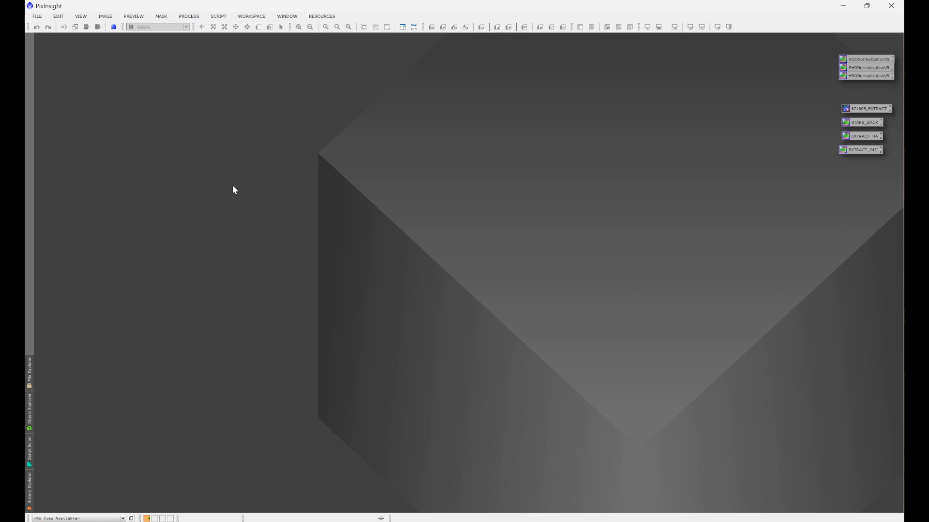
{"action": "mouse_move", "coordinate": [251, 193]}
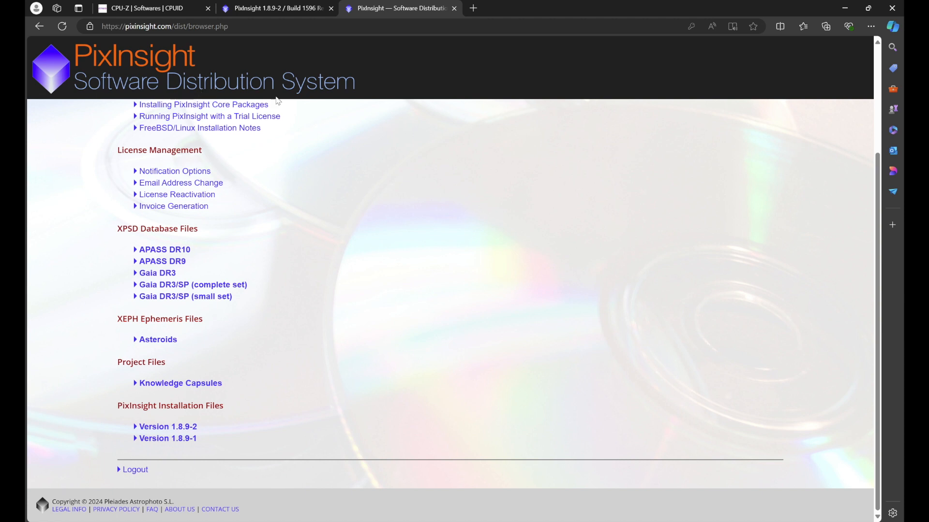
{"action": "mouse_move", "coordinate": [121, 442]}
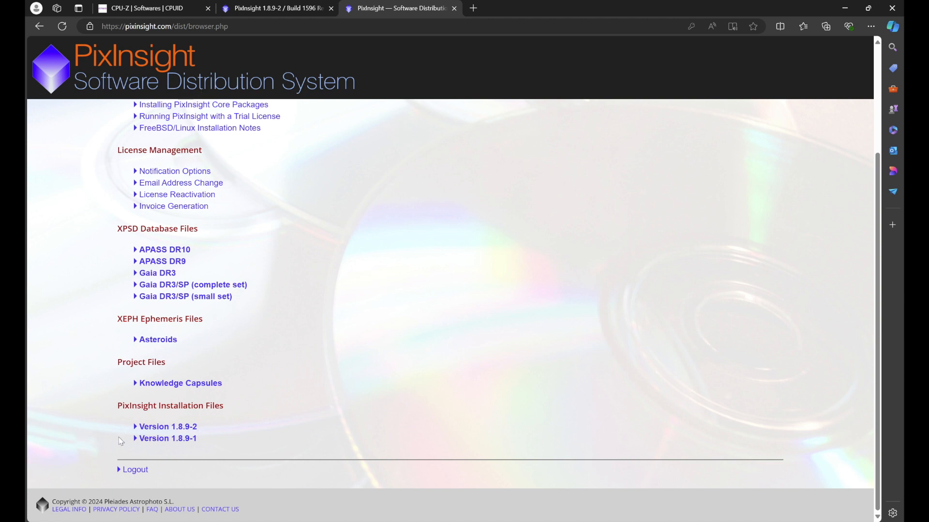
{"action": "mouse_move", "coordinate": [237, 432]}
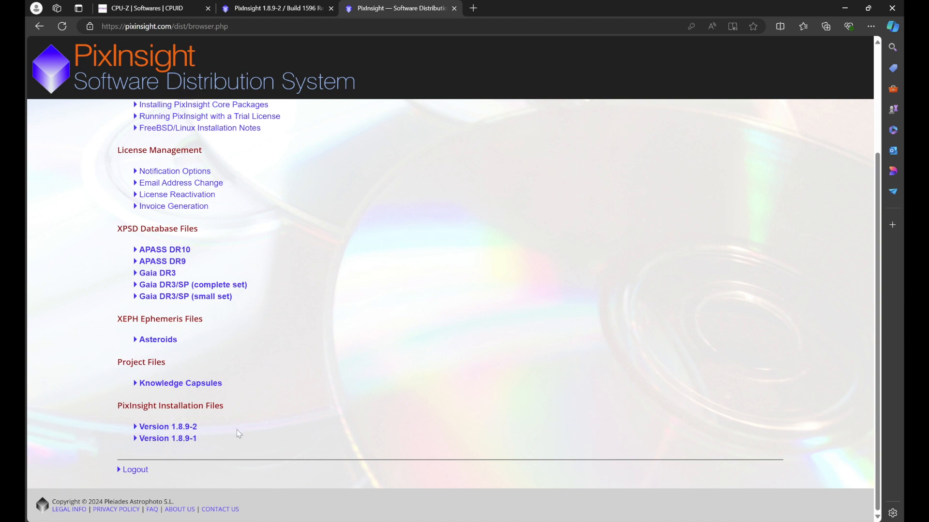
{"action": "mouse_move", "coordinate": [242, 433]}
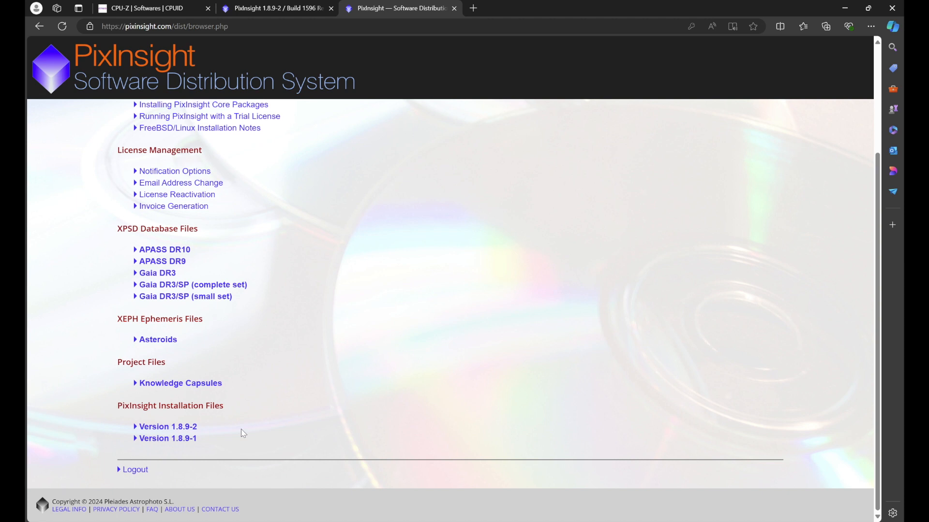
{"action": "mouse_move", "coordinate": [167, 427]}
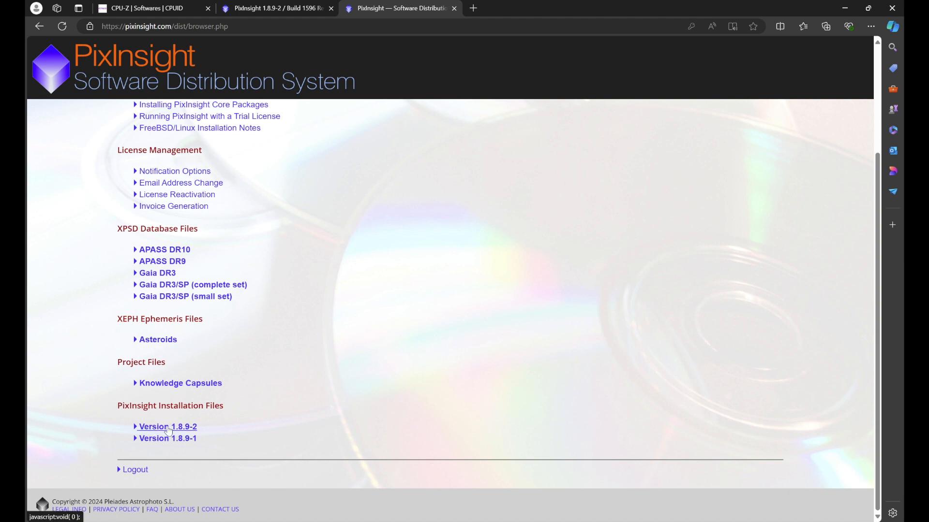
{"action": "mouse_move", "coordinate": [460, 339]}
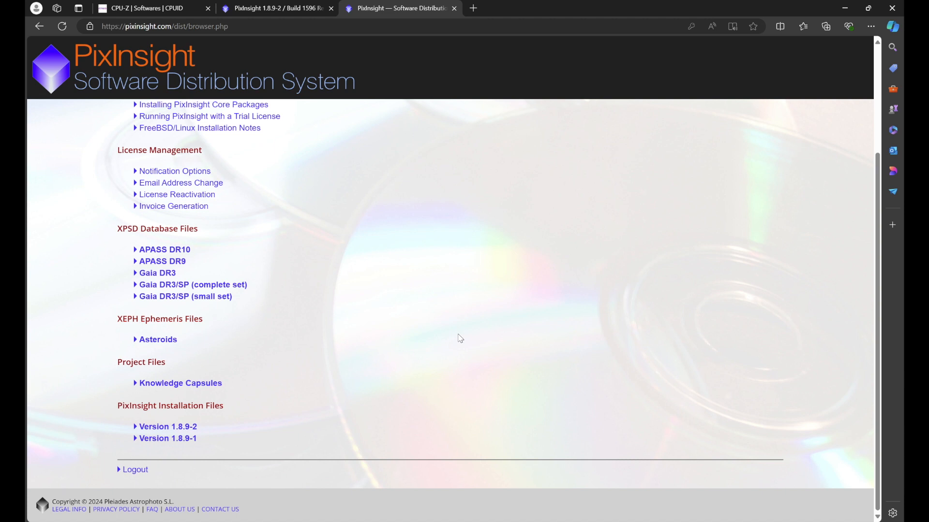
{"action": "mouse_move", "coordinate": [456, 336]}
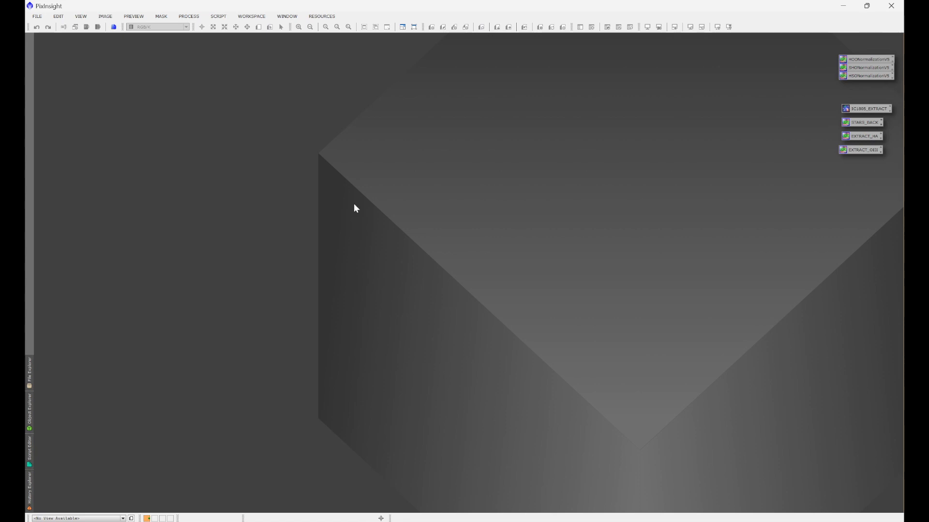
Step: Show About PixInsight via Resources, revealing core version 1.8.9-2 Ripley build 1605
{"action": "left_click", "coordinate": [321, 17]}
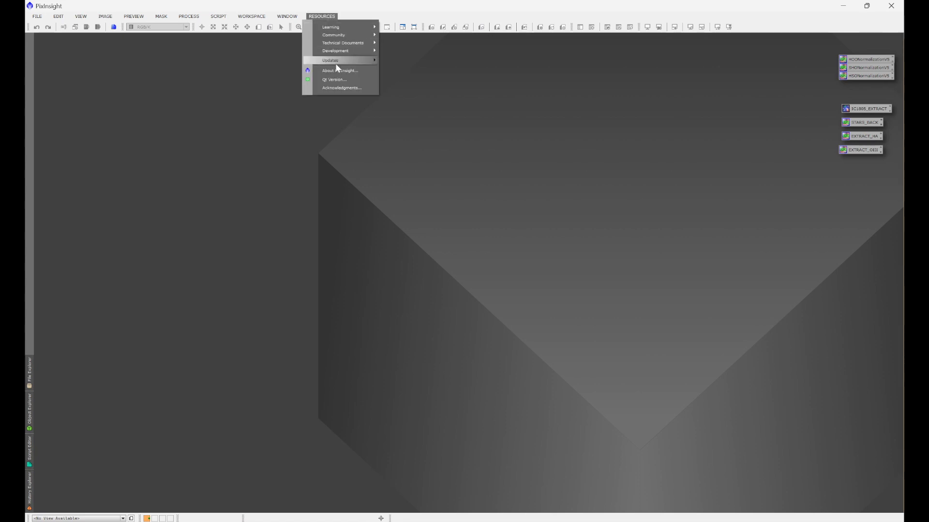
{"action": "left_click", "coordinate": [340, 70]}
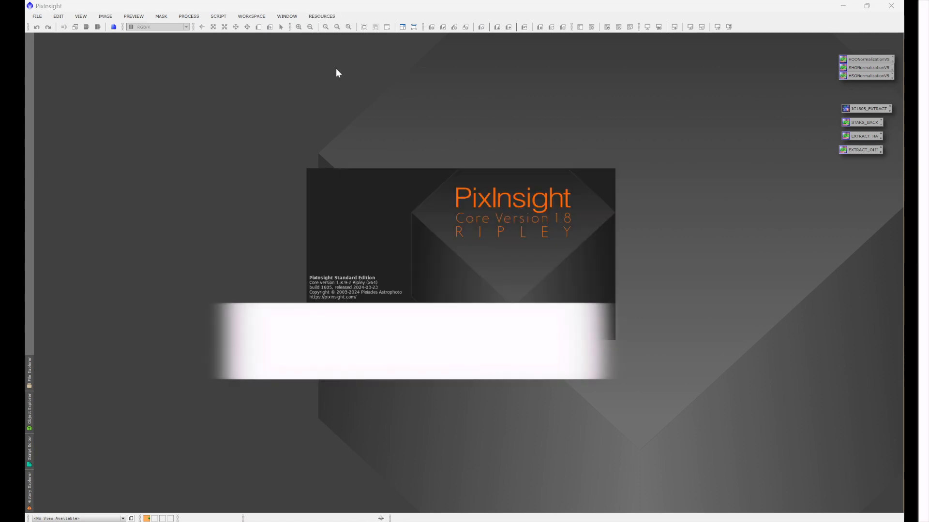